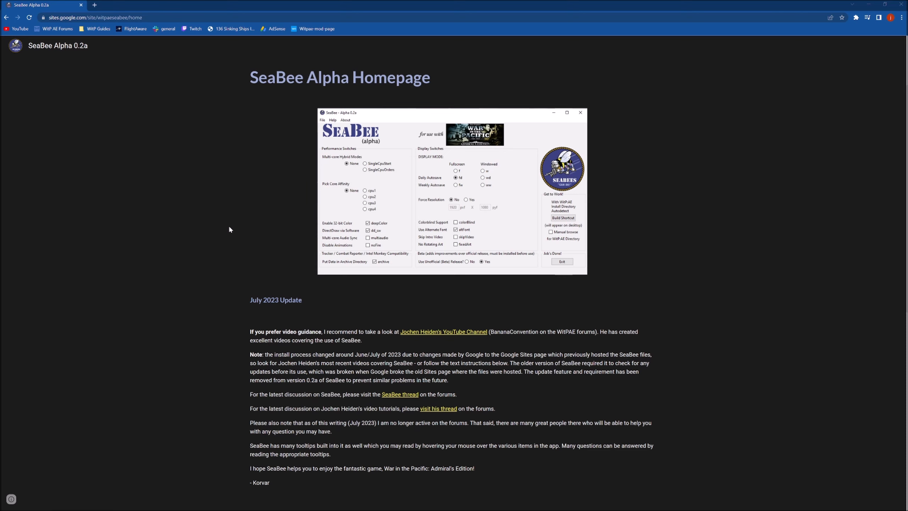
mouse_move(406, 128)
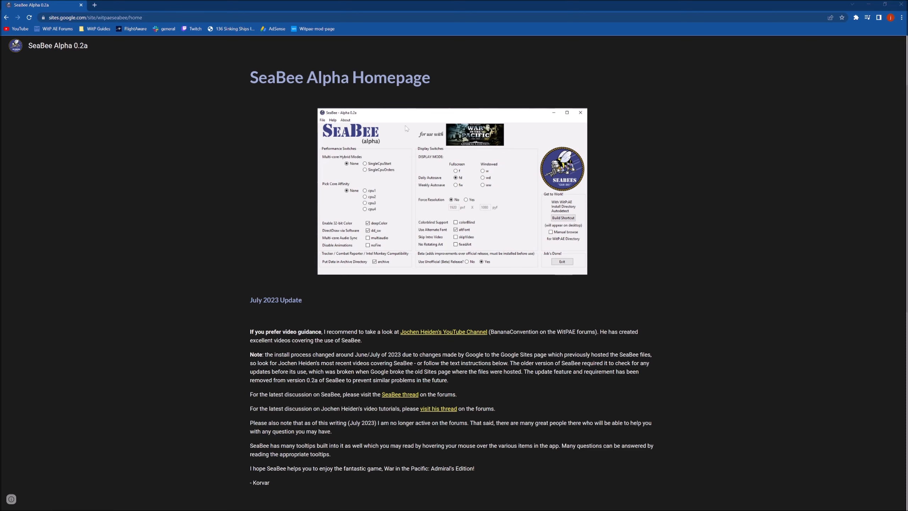
mouse_move(416, 106)
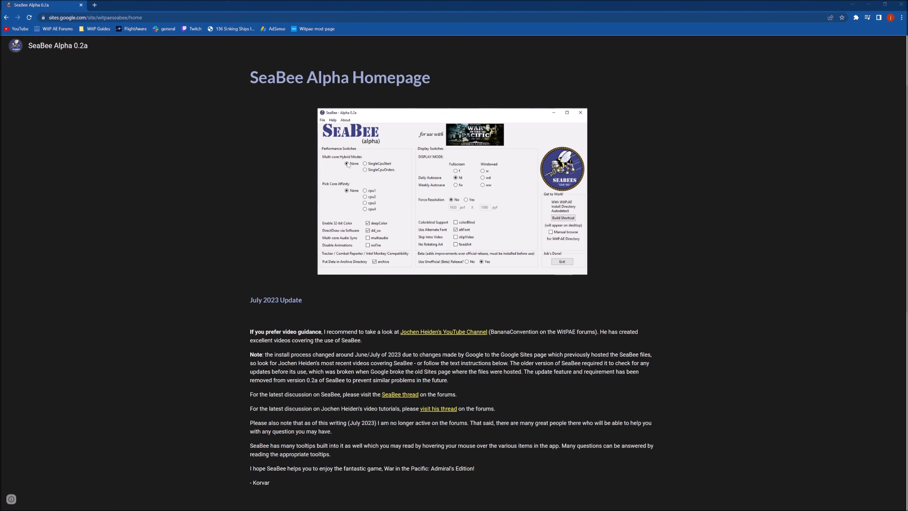
mouse_move(393, 261)
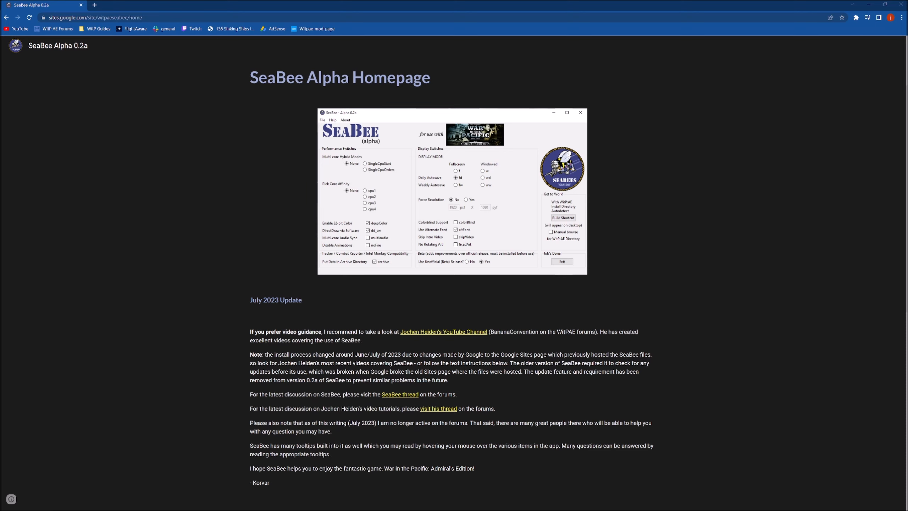
mouse_move(343, 145)
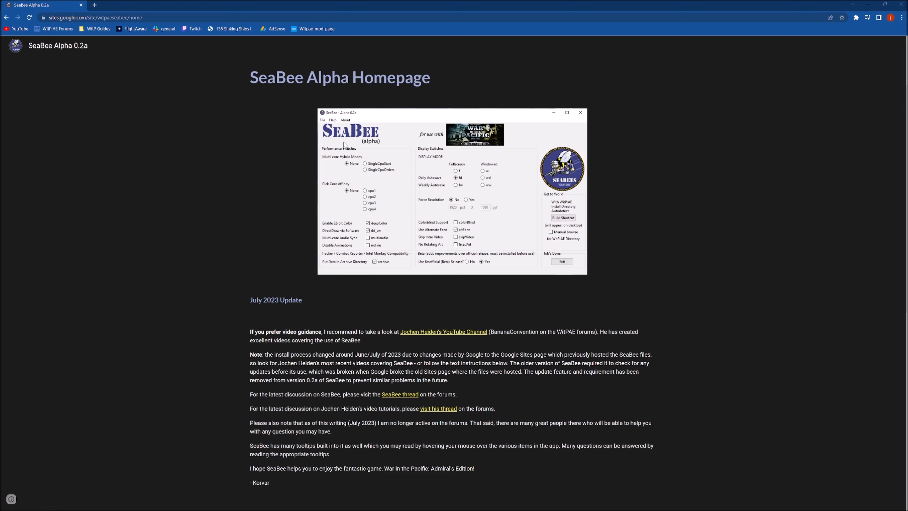
mouse_move(582, 393)
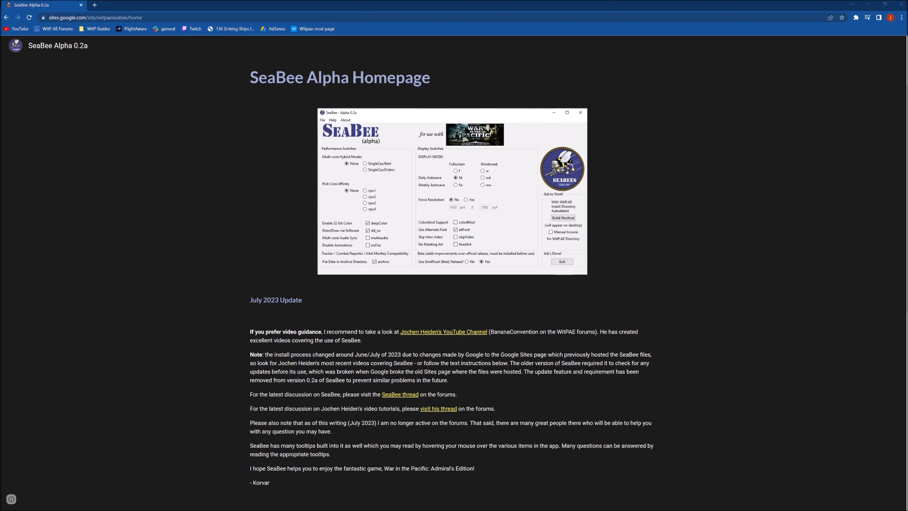
- Scroll through the install instructions down to the DOWNLOADS section listing seabee_install_02a.zip
scroll("down", 3)
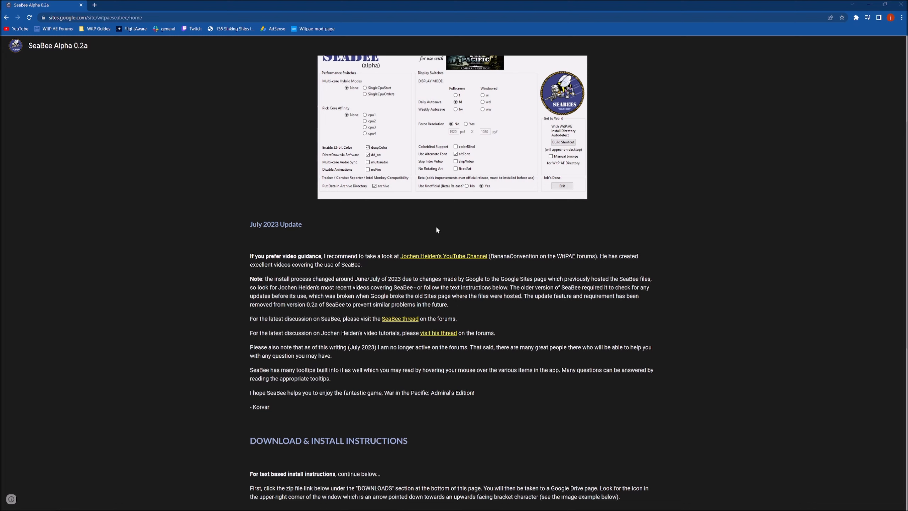
mouse_move(446, 270)
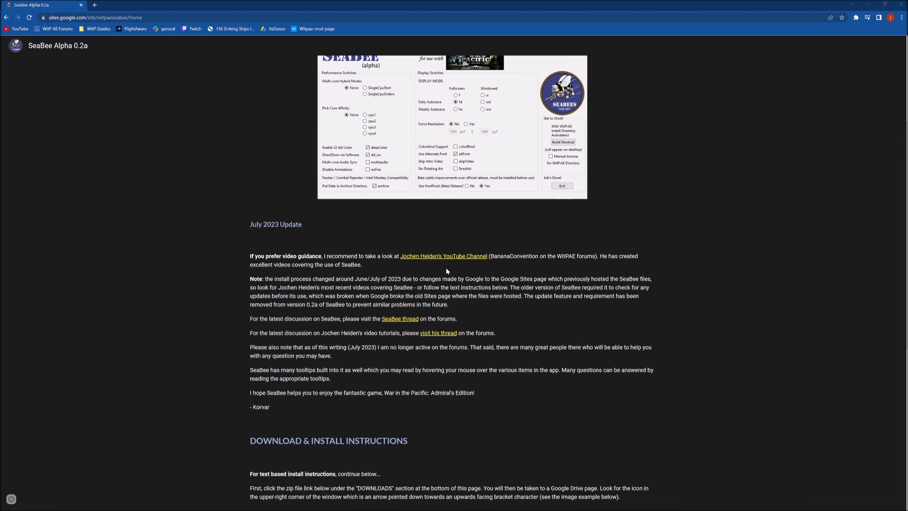
mouse_move(446, 271)
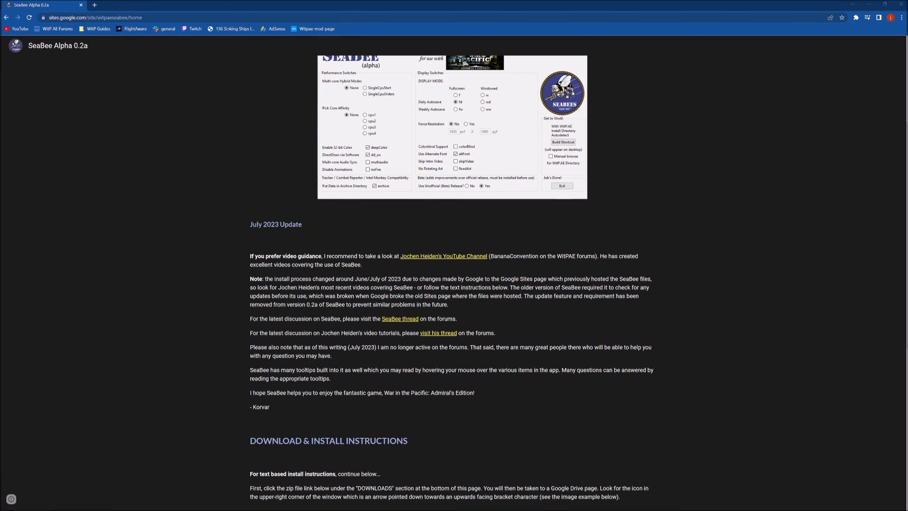
scroll("down", 3)
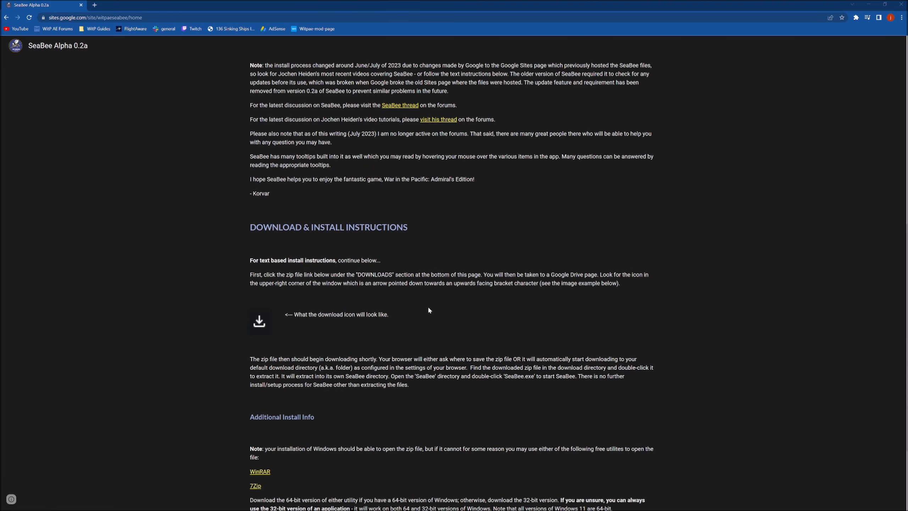
scroll("down", 3)
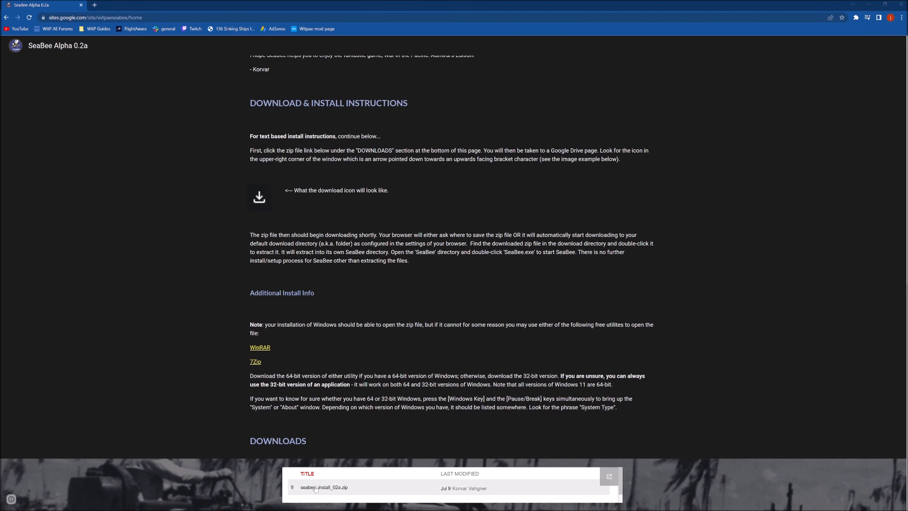
scroll("up", 3)
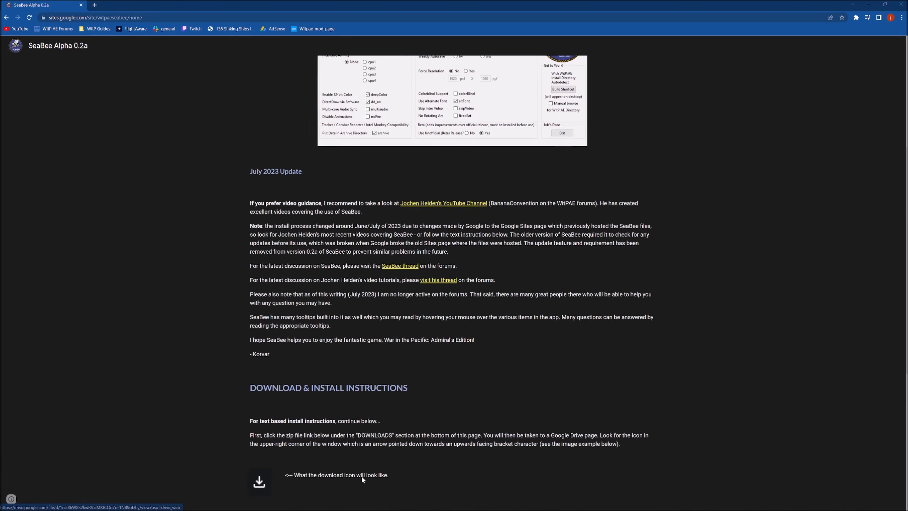
scroll("up", 3)
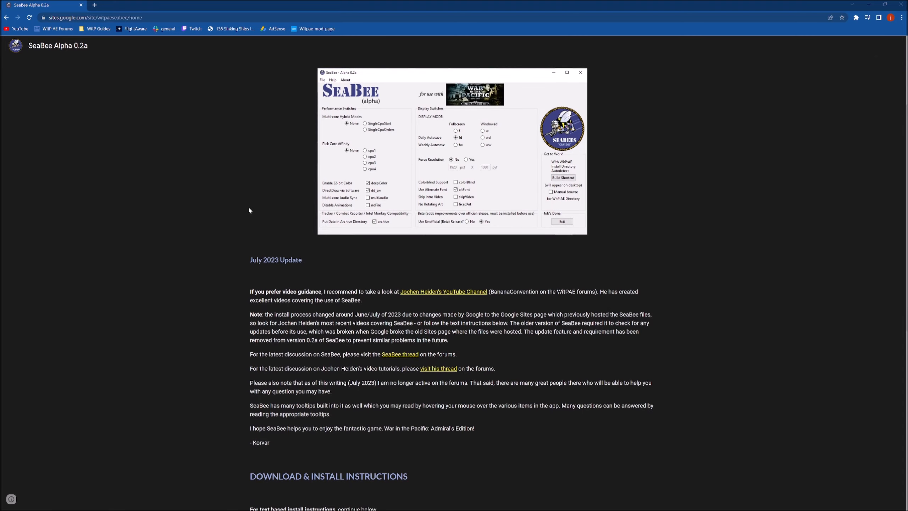
scroll("down", 3)
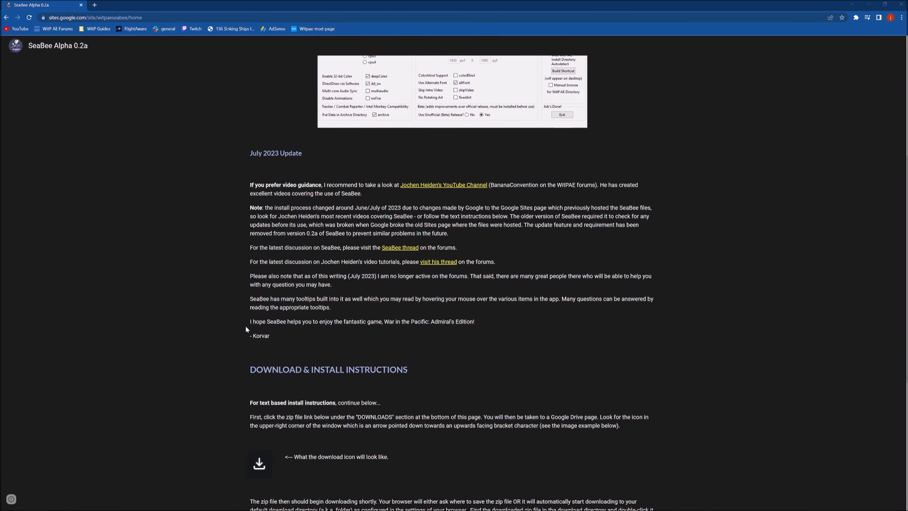
scroll("up", 3)
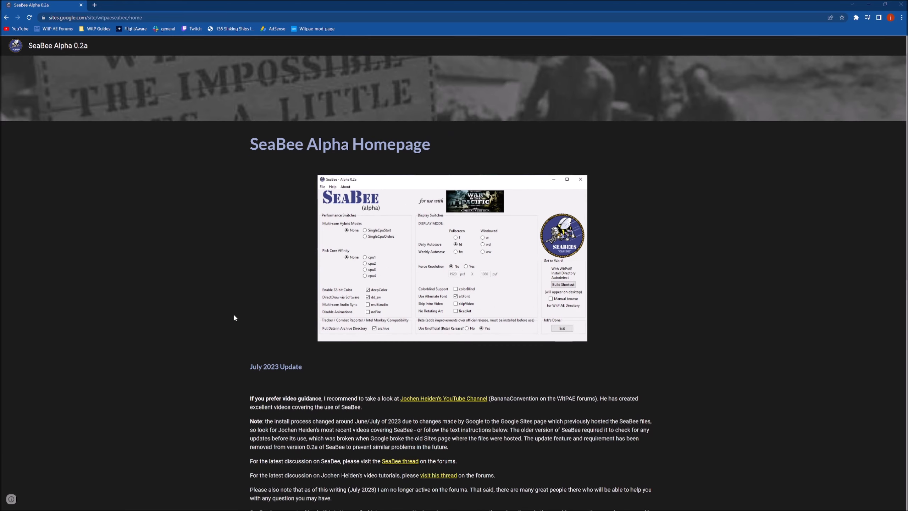
mouse_move(256, 315)
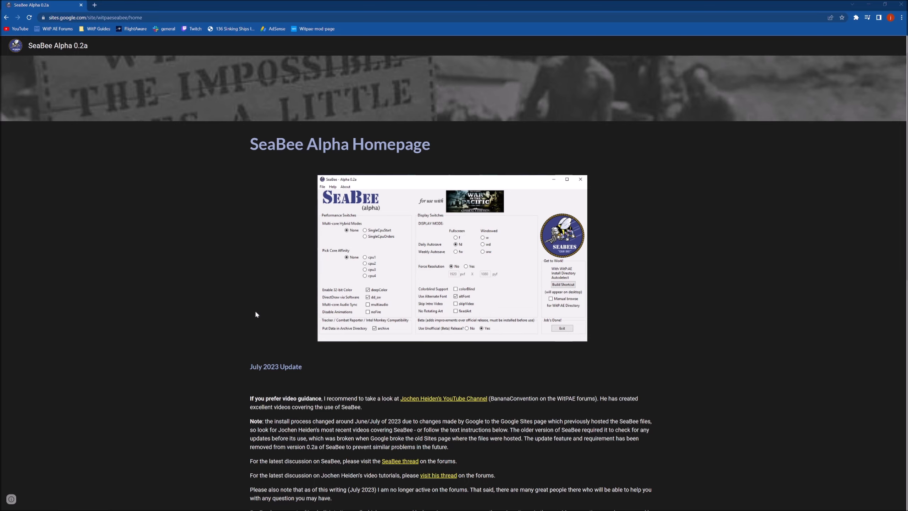
scroll("down", 3)
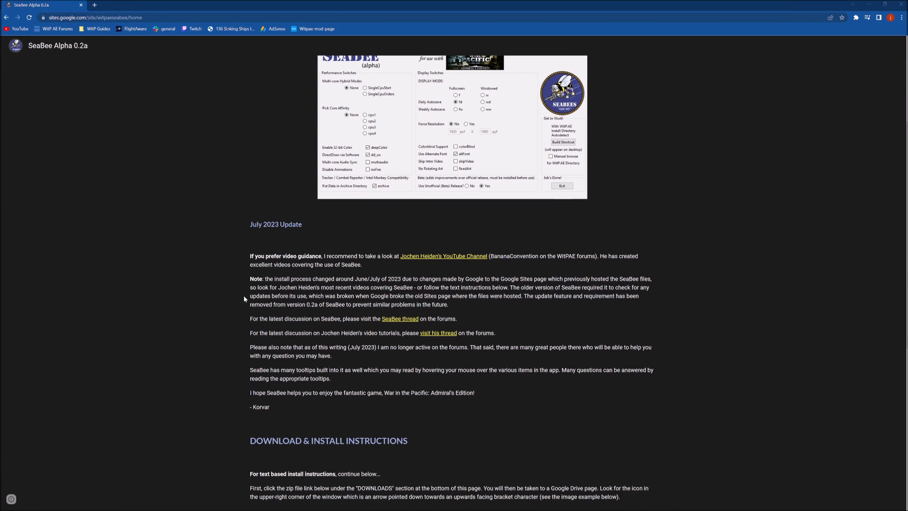
scroll("down", 3)
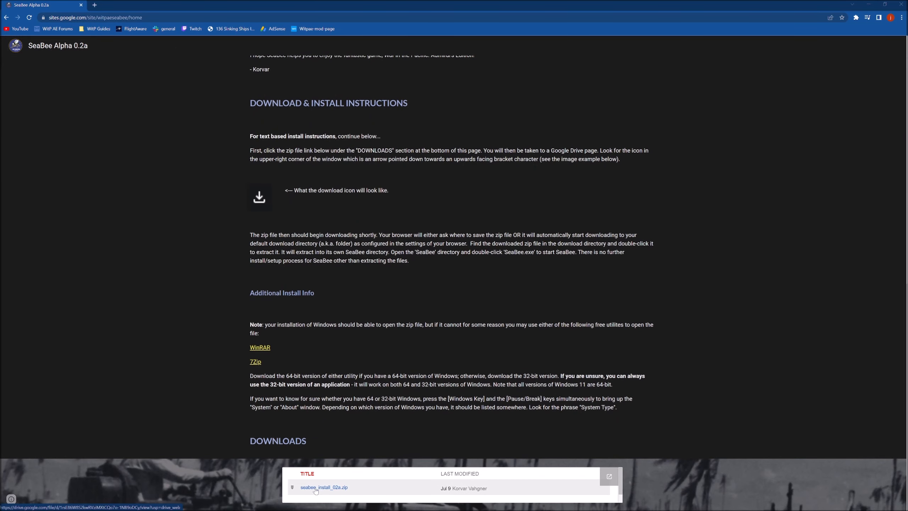
- Download seabee_install_02a.zip from Google Drive and show the downloaded file in its folder
left_click(323, 487)
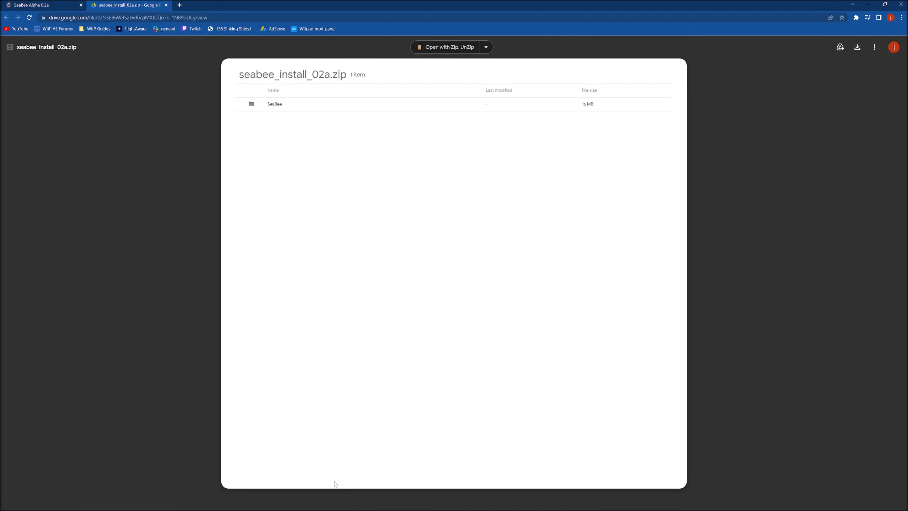
mouse_move(512, 155)
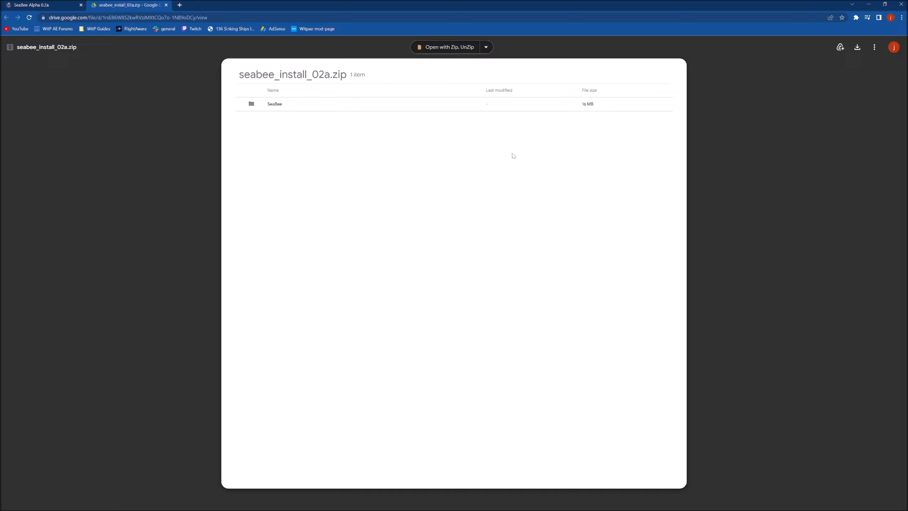
mouse_move(256, 96)
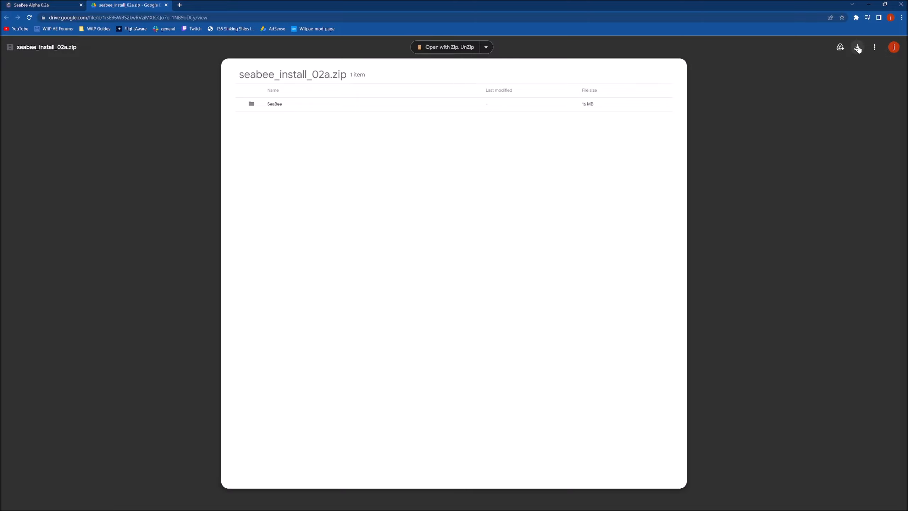
left_click(857, 47)
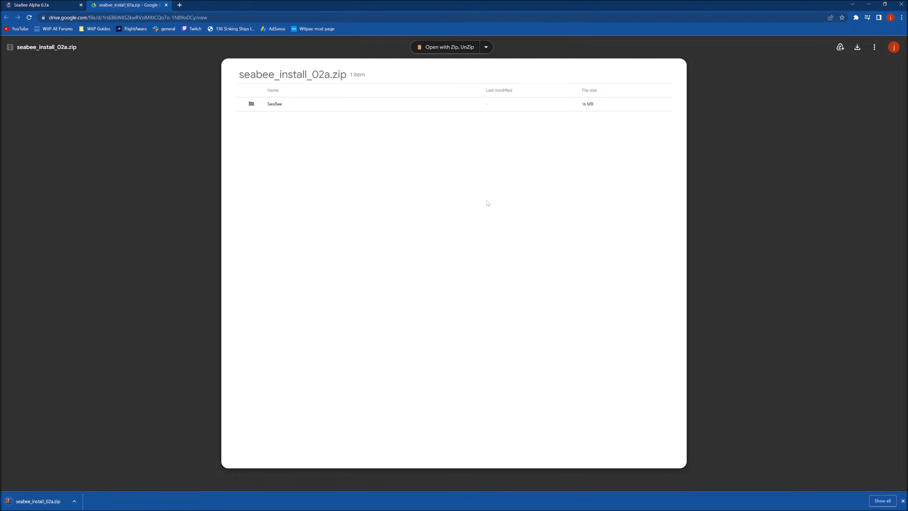
mouse_move(242, 252)
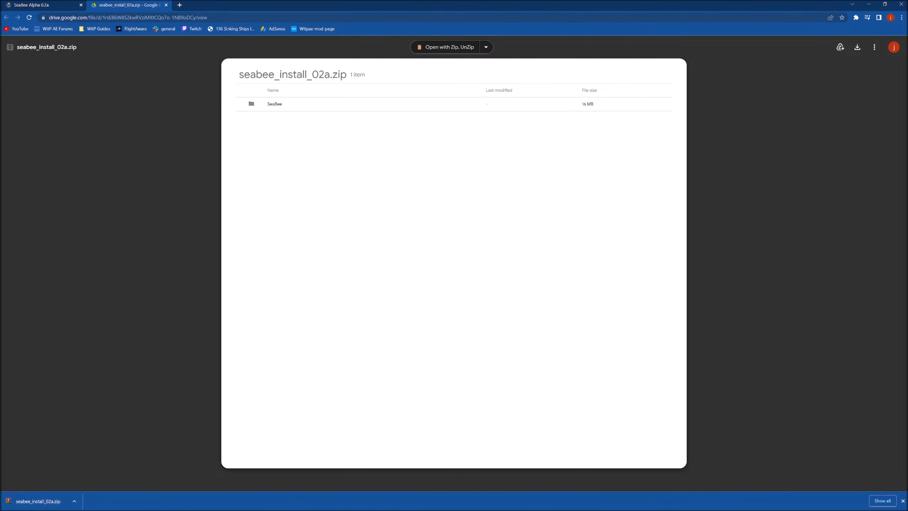
mouse_move(105, 507)
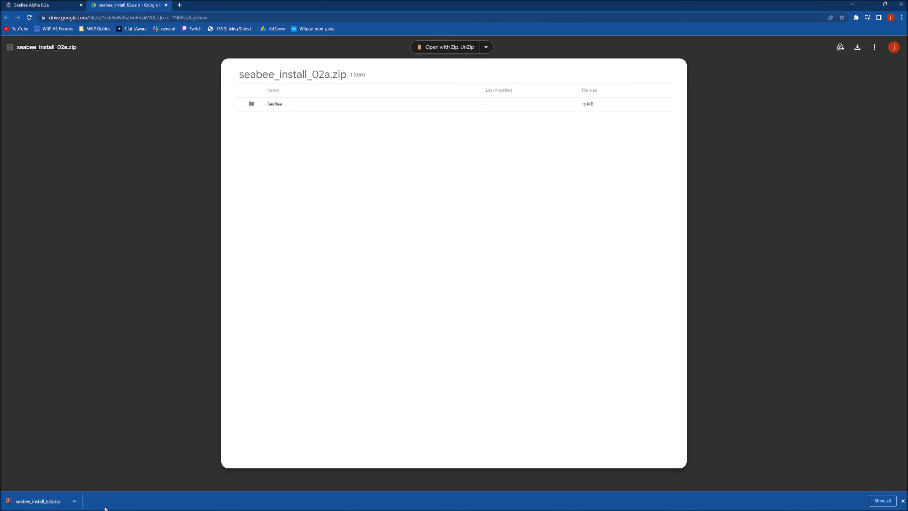
left_click(73, 501)
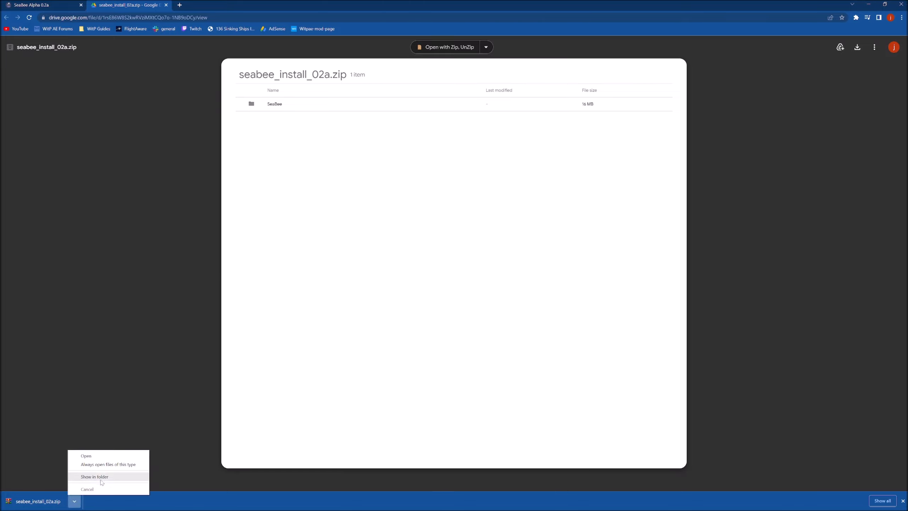
left_click(94, 476)
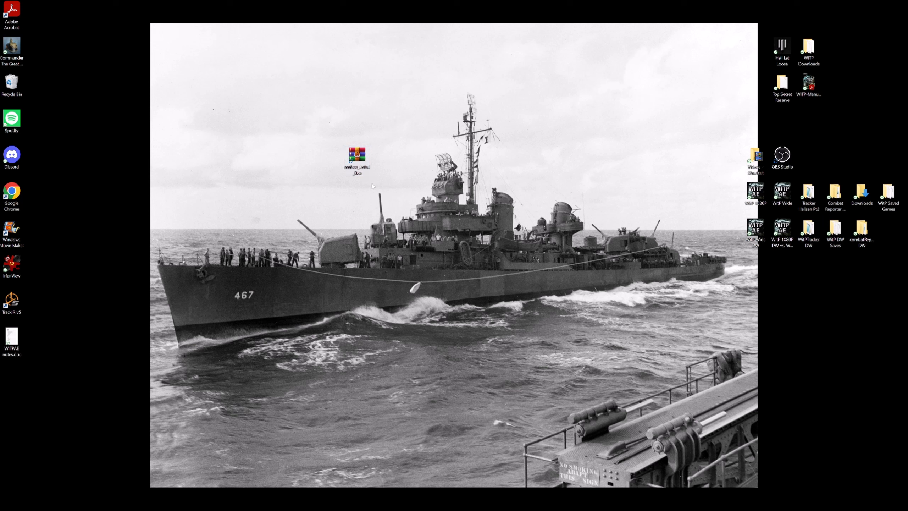
- Extract the seabee_install_02a archive with WinRAR to the desktop, keeping the default destination path
left_click(356, 155)
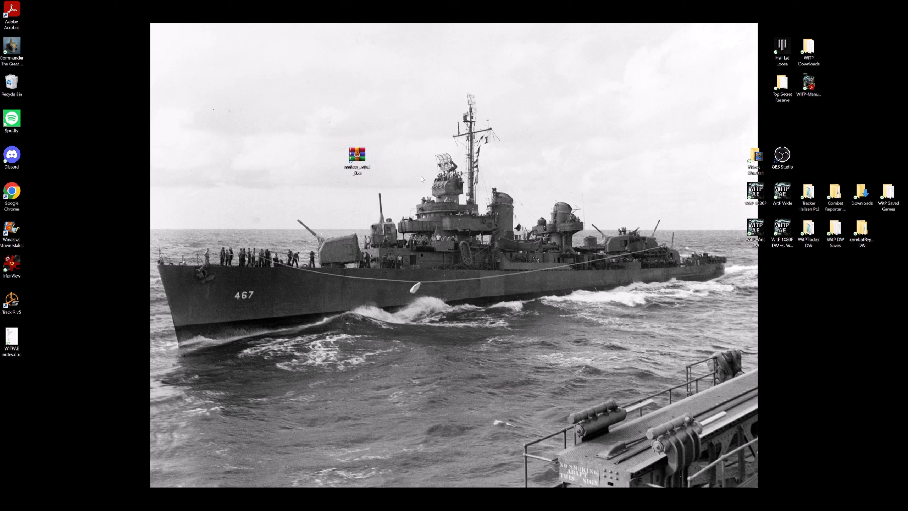
left_click(356, 157)
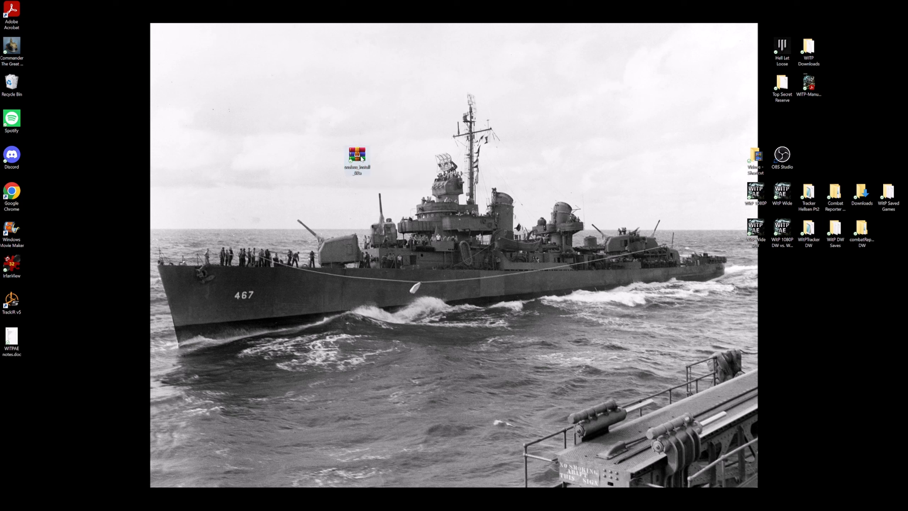
right_click(356, 156)
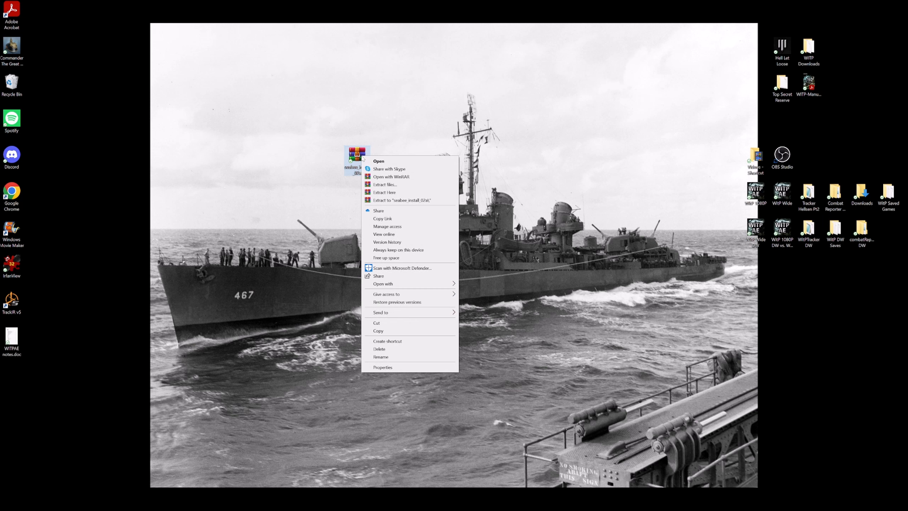
left_click(383, 184)
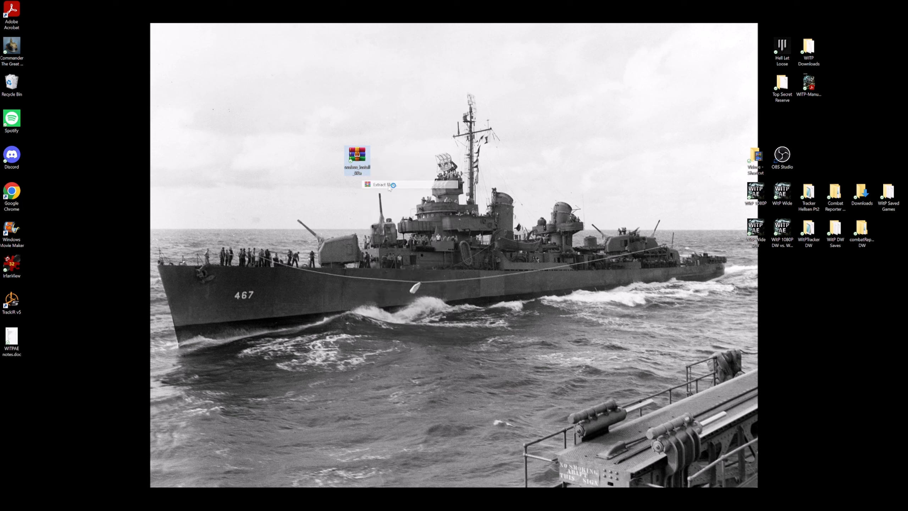
left_click(382, 185)
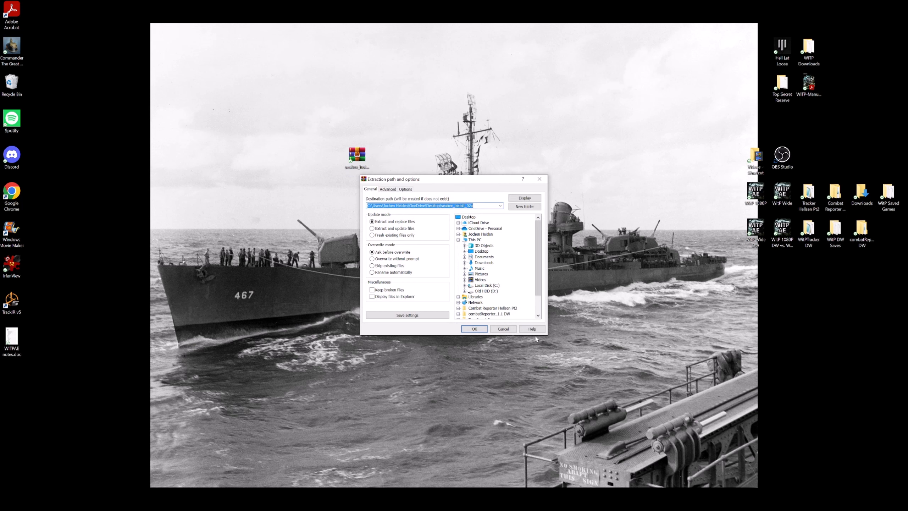
left_click(474, 329)
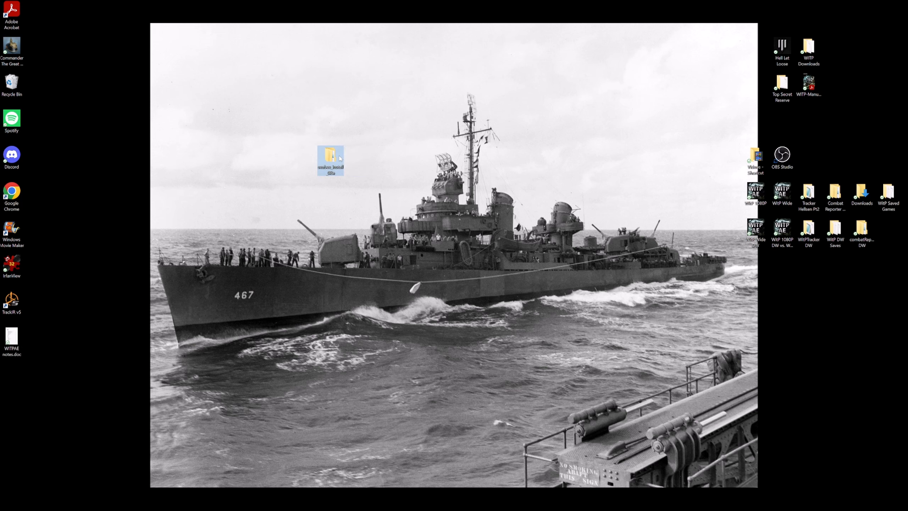
- Launch SeaBee from the extracted seabee_install_02a\SeaBee folder and read its license agreement to the end
double_click(330, 157)
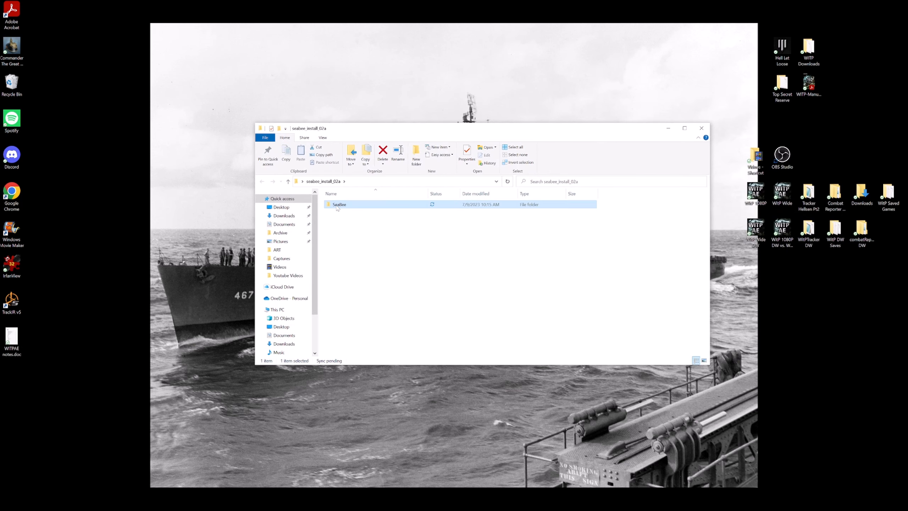
double_click(339, 203)
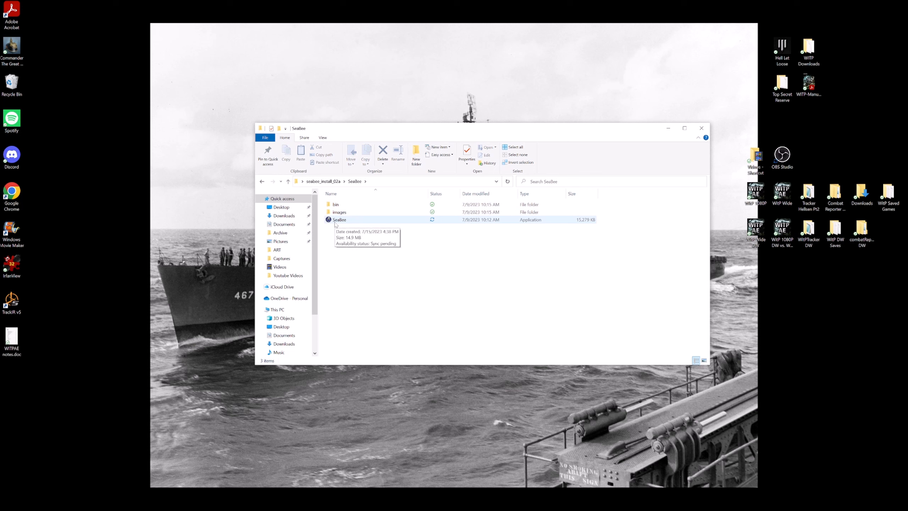
left_click(339, 219)
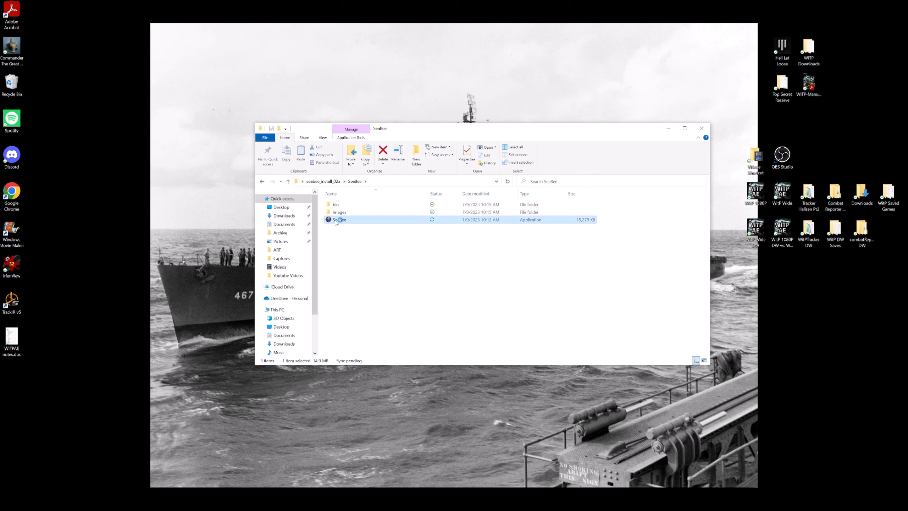
double_click(338, 219)
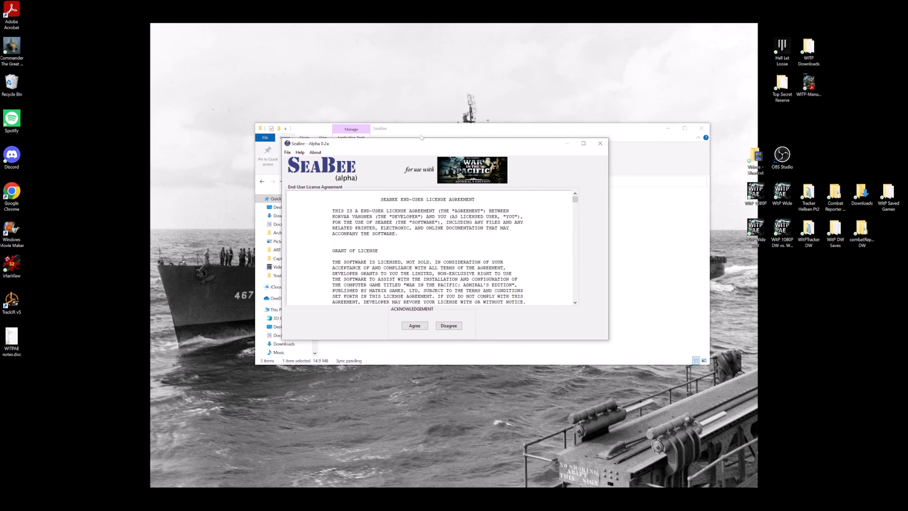
scroll("down", 3)
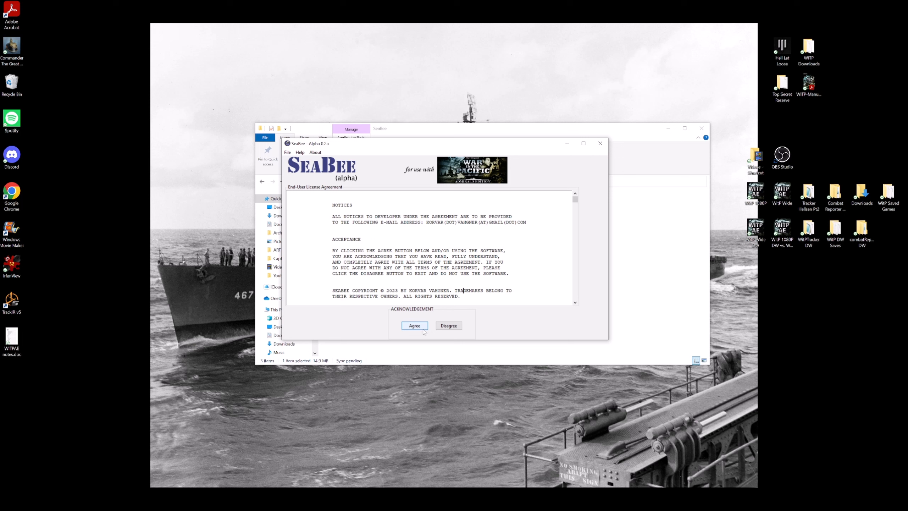
mouse_move(422, 330)
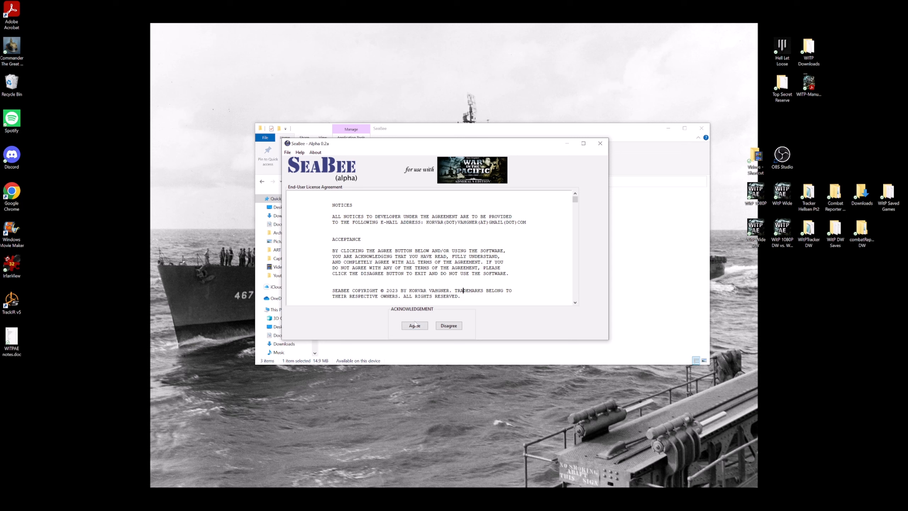
- Agree to the SeaBee Alpha 0.2a end-user license agreement
left_click(413, 325)
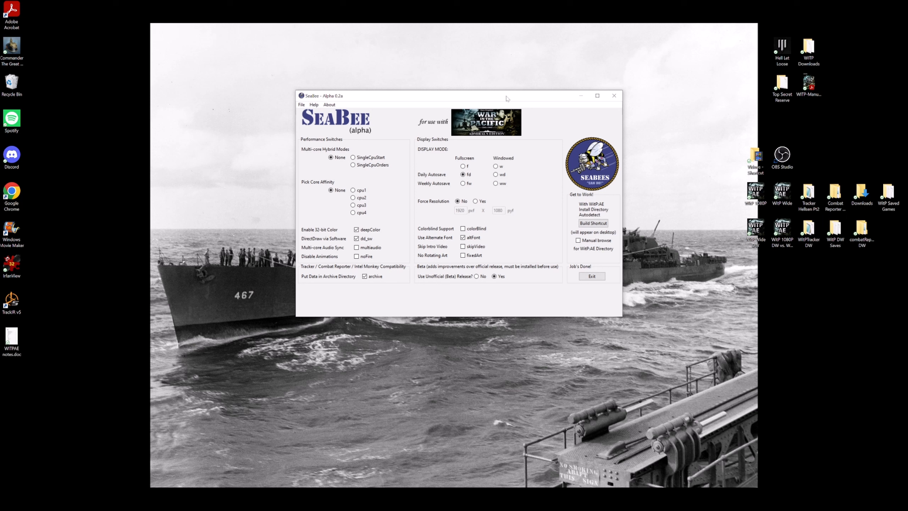
mouse_move(391, 177)
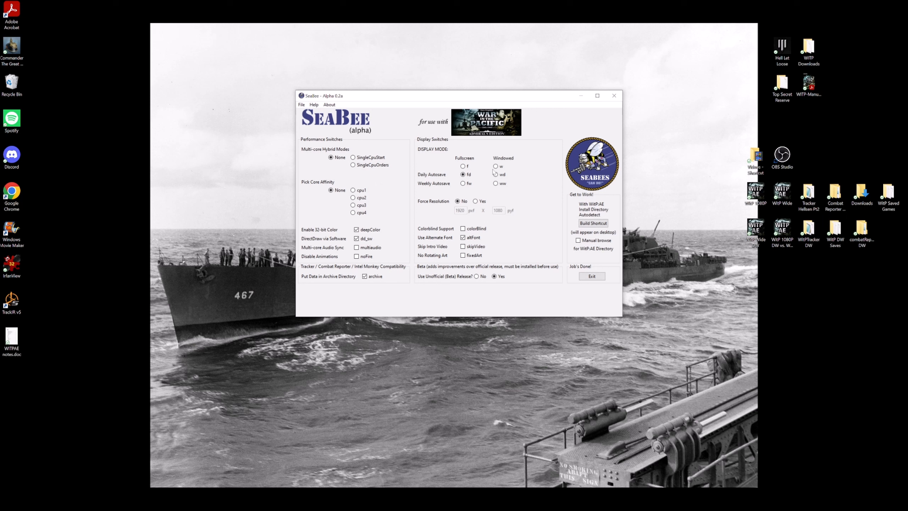
mouse_move(381, 184)
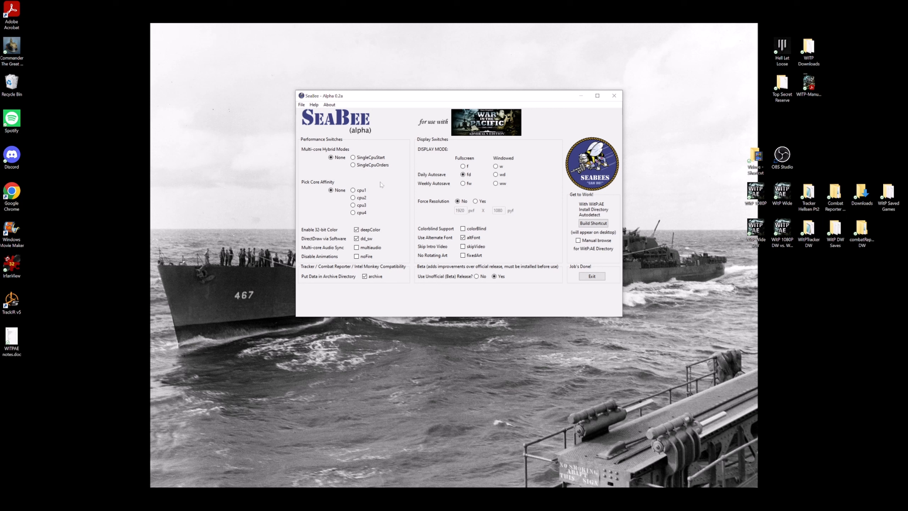
mouse_move(378, 197)
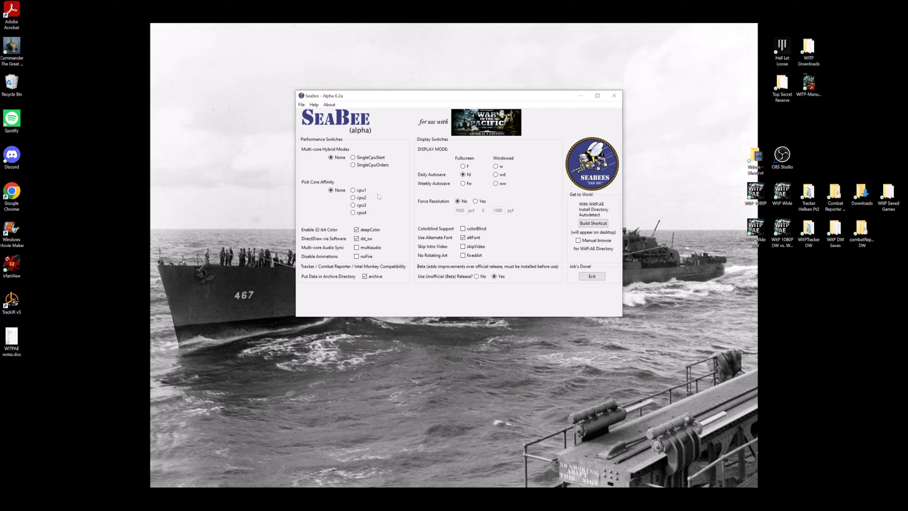
mouse_move(353, 165)
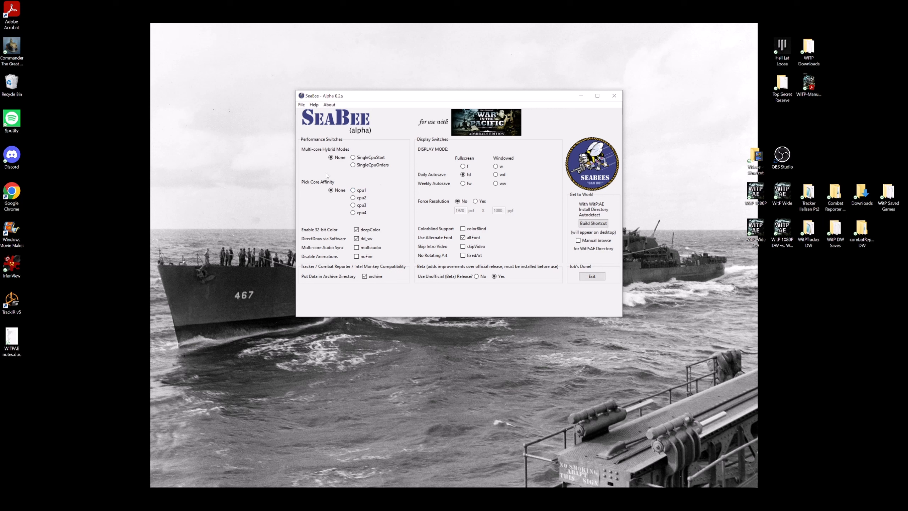
mouse_move(404, 187)
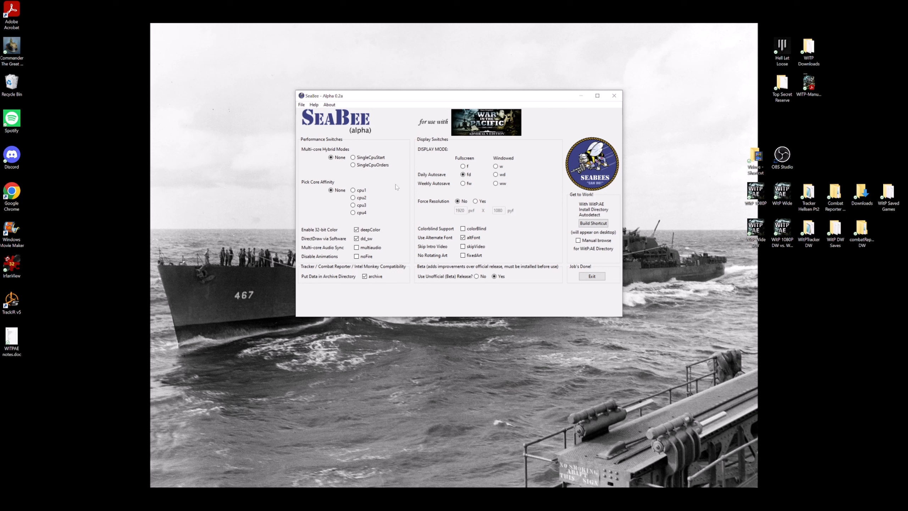
- Choose the SingleCpuOrders hybrid mode and pin the game's core affinity to cpu2
left_click(352, 165)
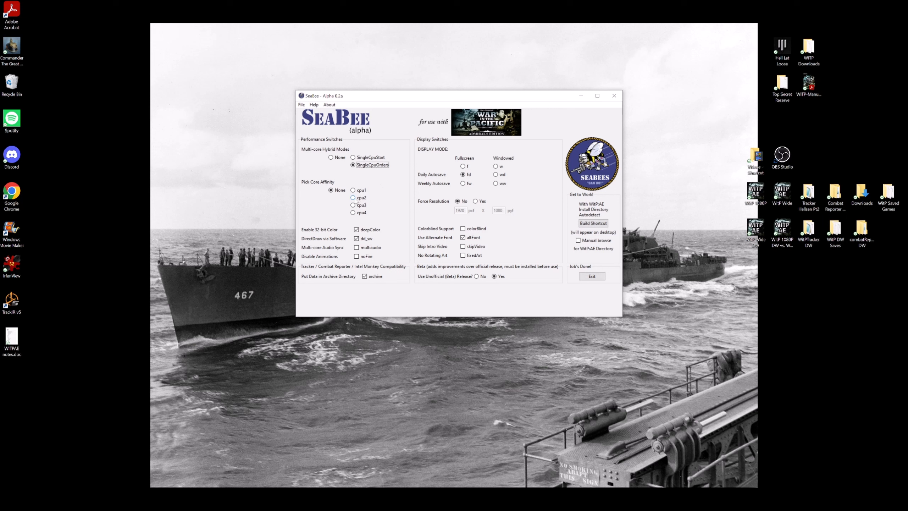
left_click(352, 198)
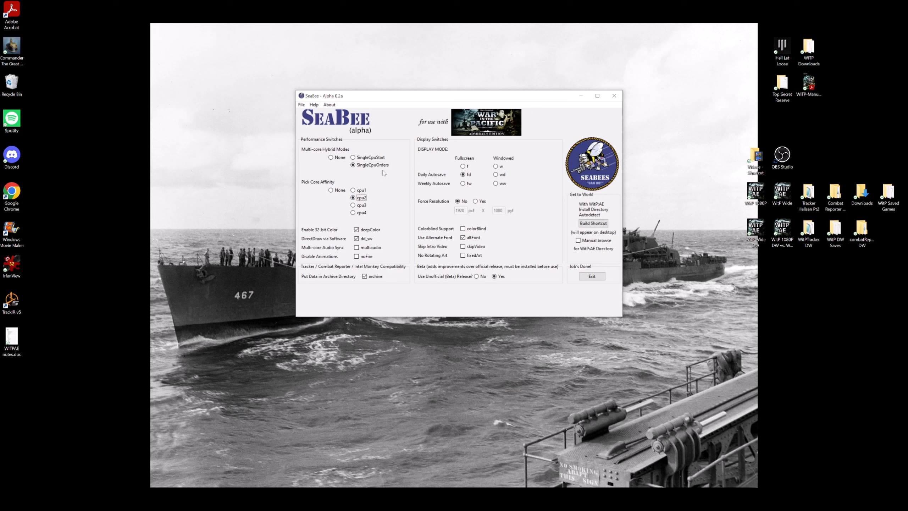
mouse_move(356, 229)
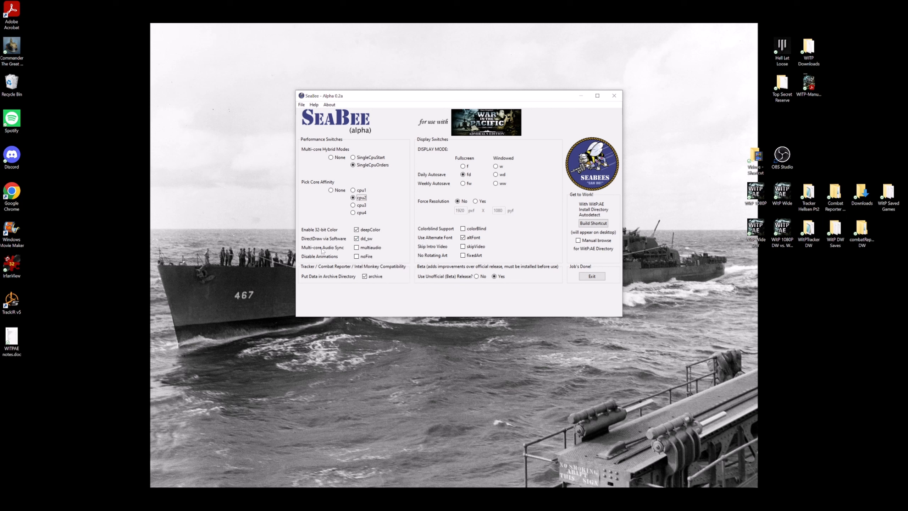
left_click(355, 256)
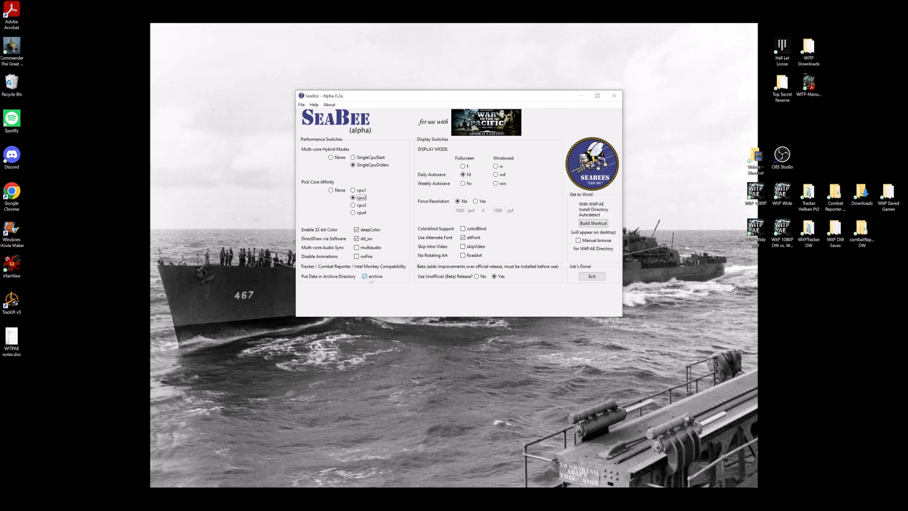
mouse_move(375, 277)
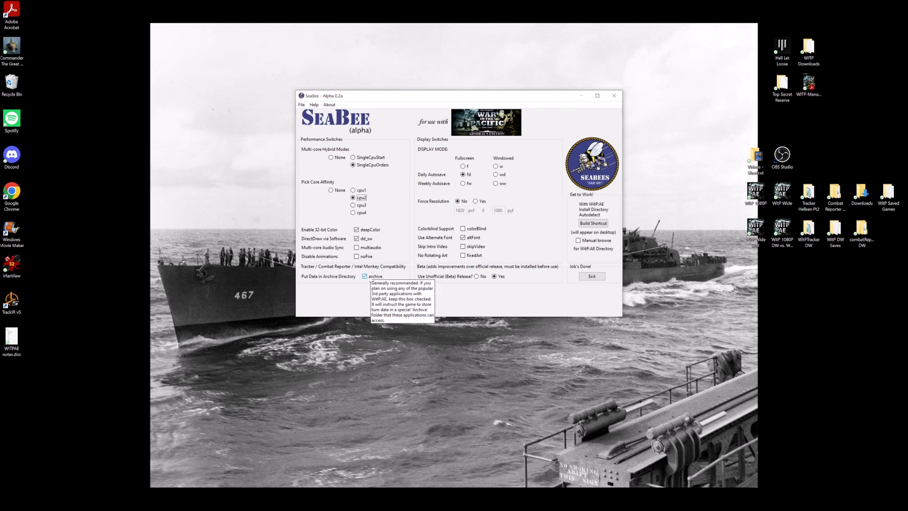
mouse_move(324, 280)
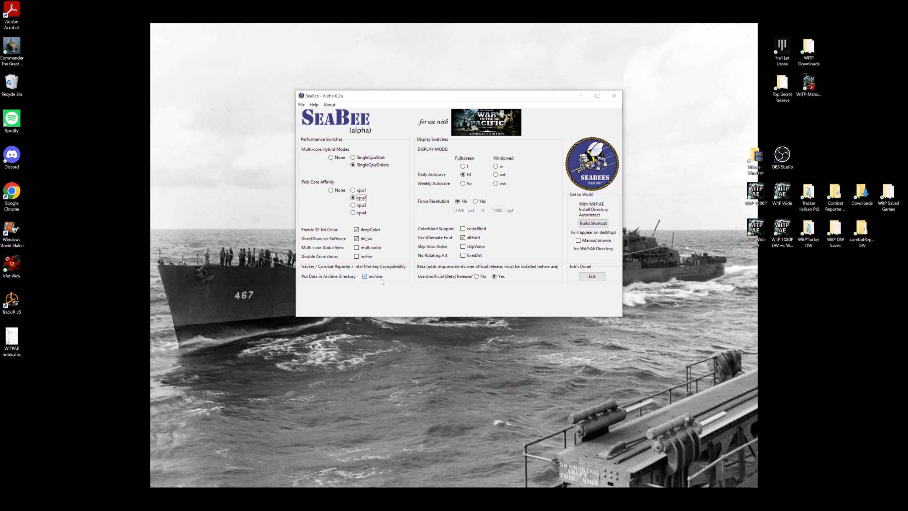
mouse_move(365, 275)
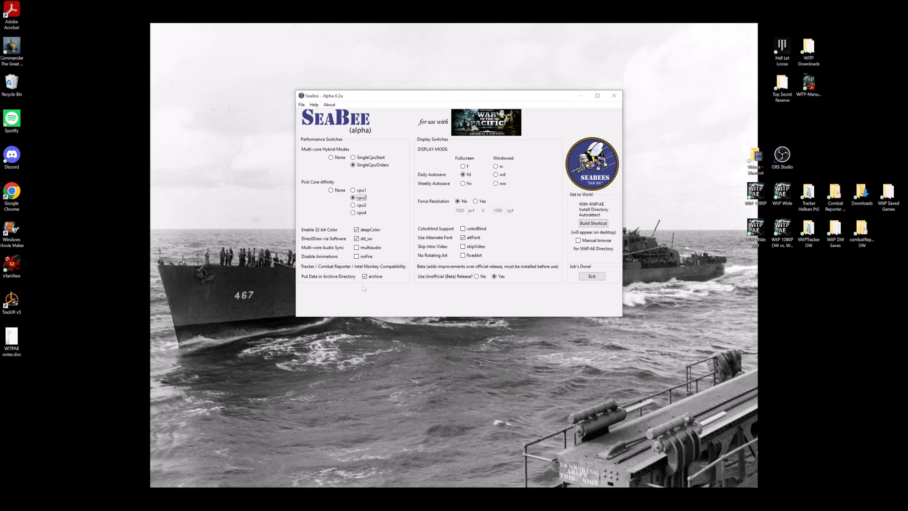
mouse_move(419, 195)
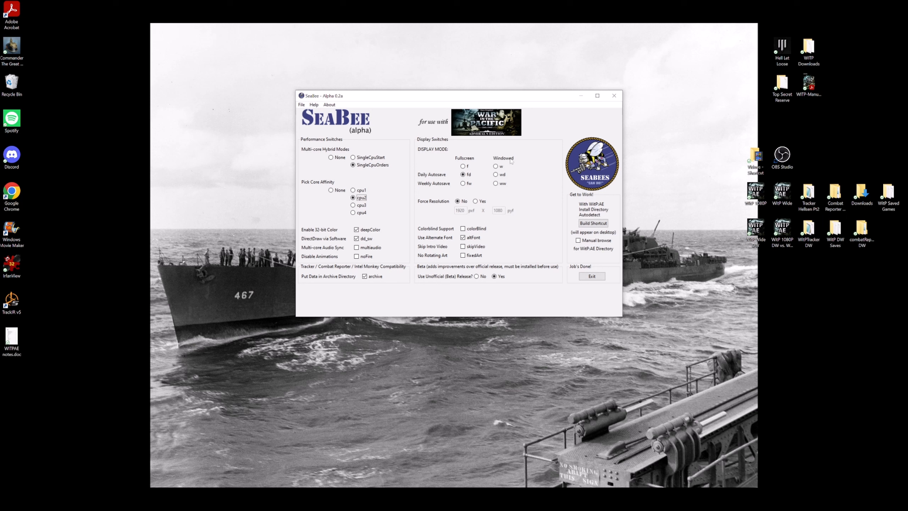
mouse_move(467, 156)
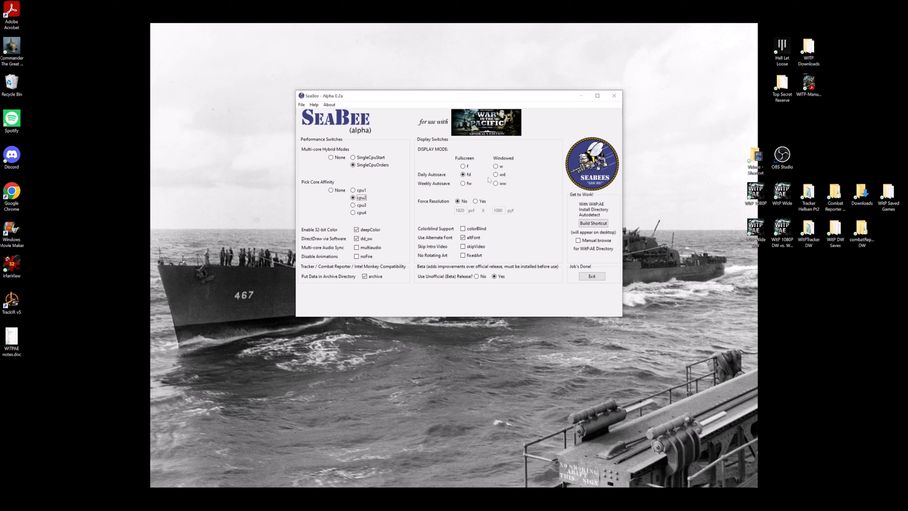
- Switch the display mode from fullscreen fd to windowed with daily autosave (wd)
left_click(494, 166)
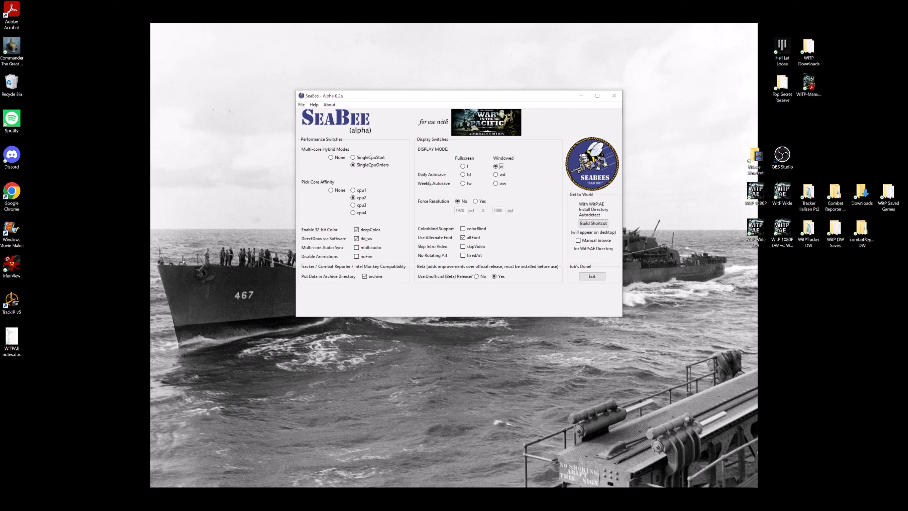
mouse_move(519, 169)
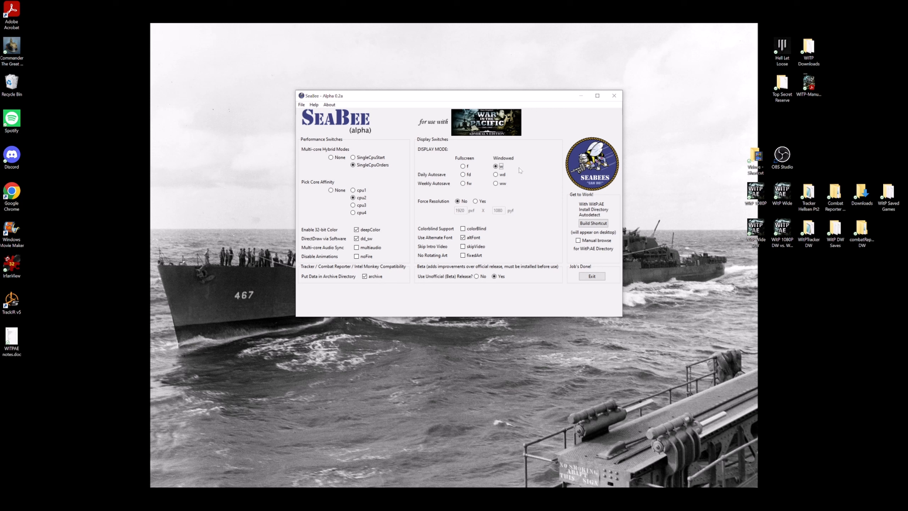
left_click(495, 174)
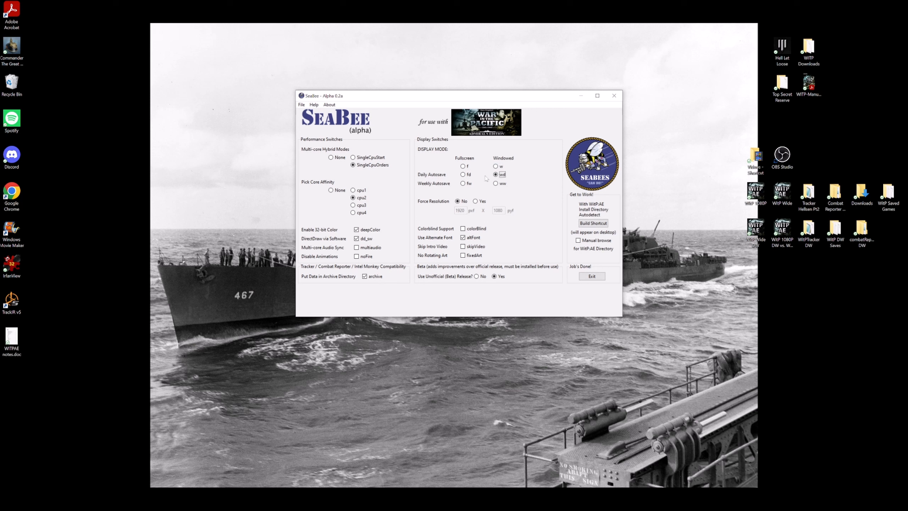
left_click(462, 174)
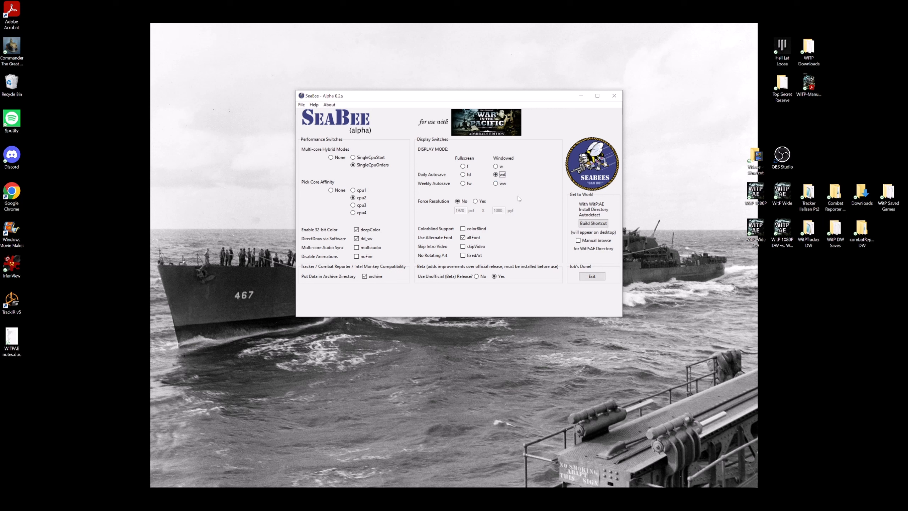
mouse_move(476, 167)
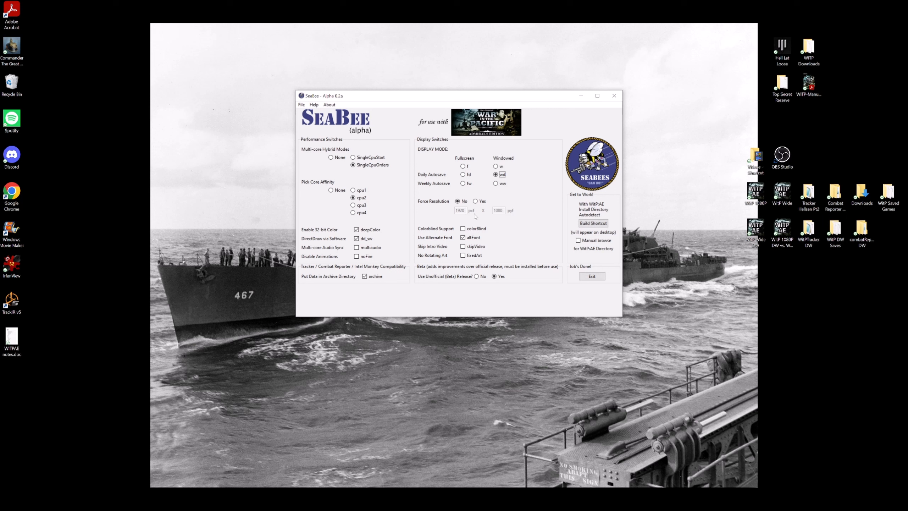
left_click(474, 201)
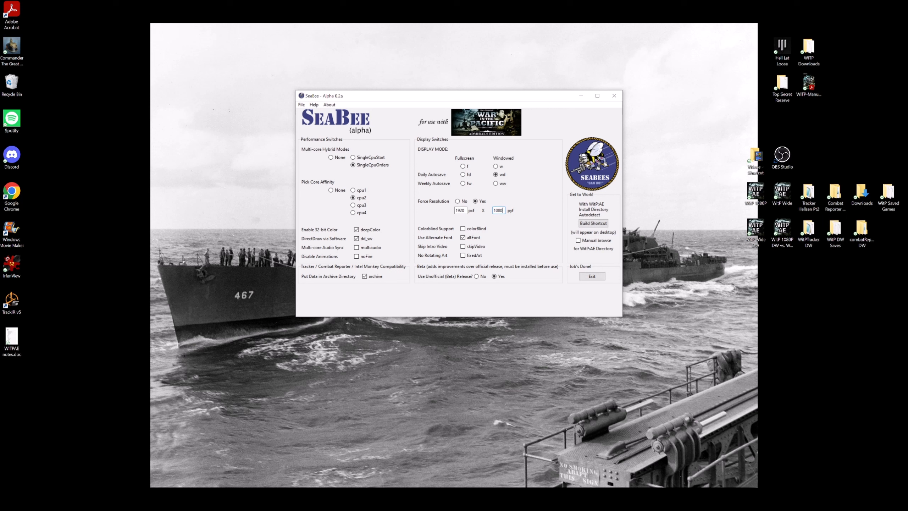
mouse_move(498, 211)
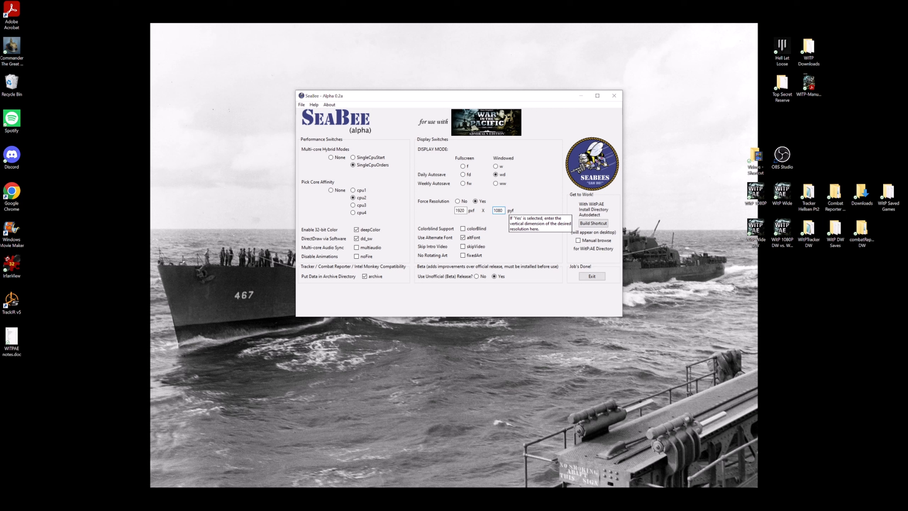
mouse_move(499, 211)
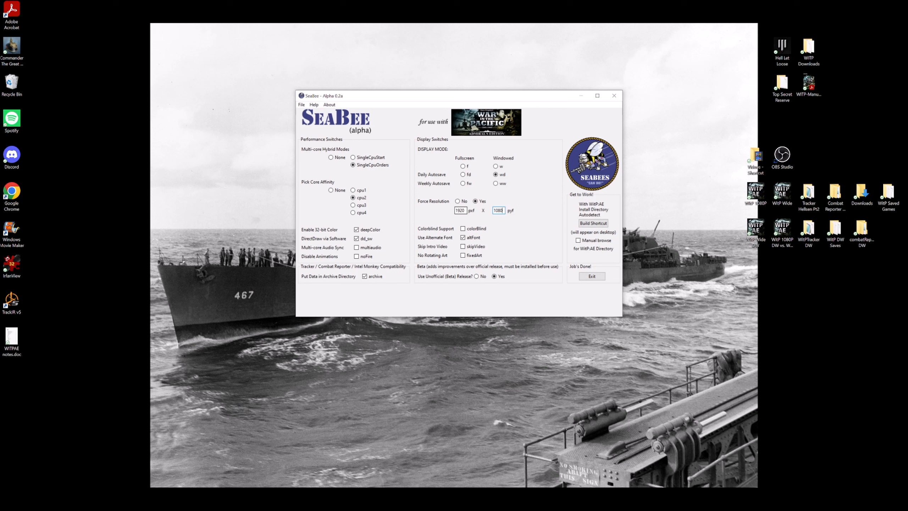
mouse_move(498, 210)
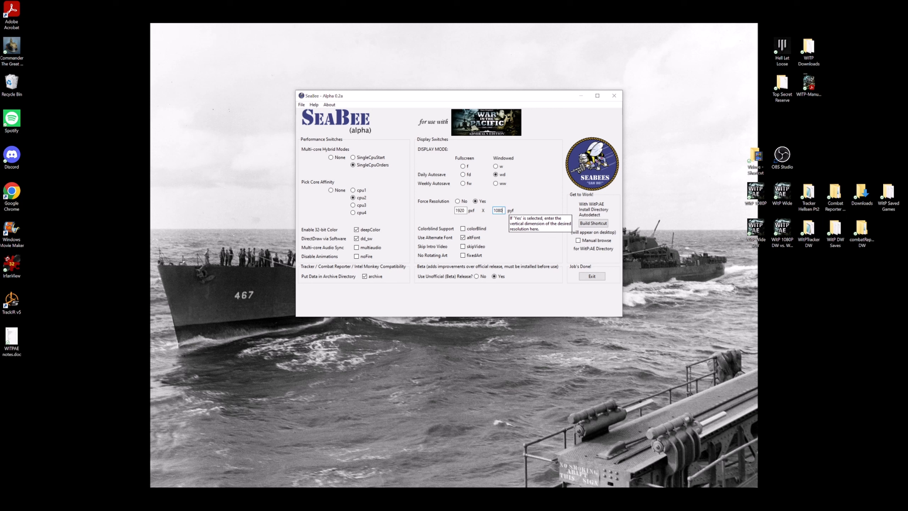
mouse_move(492, 216)
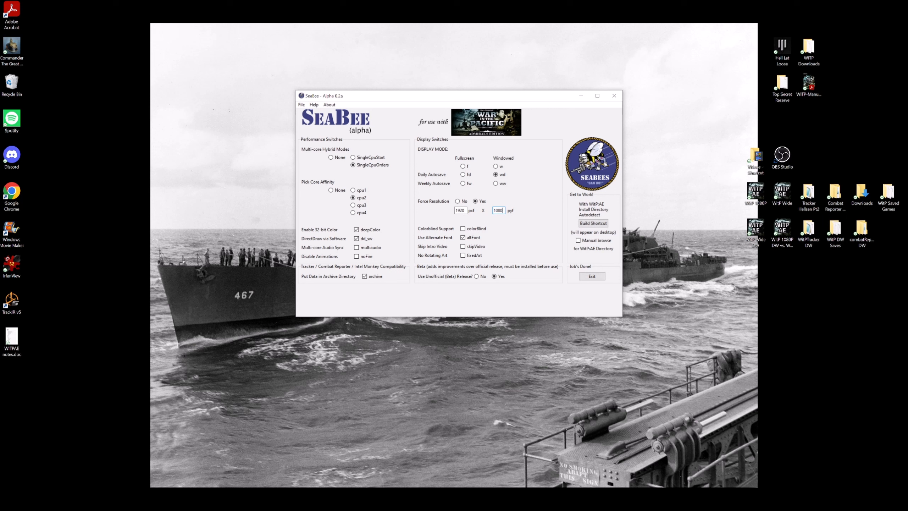
mouse_move(462, 237)
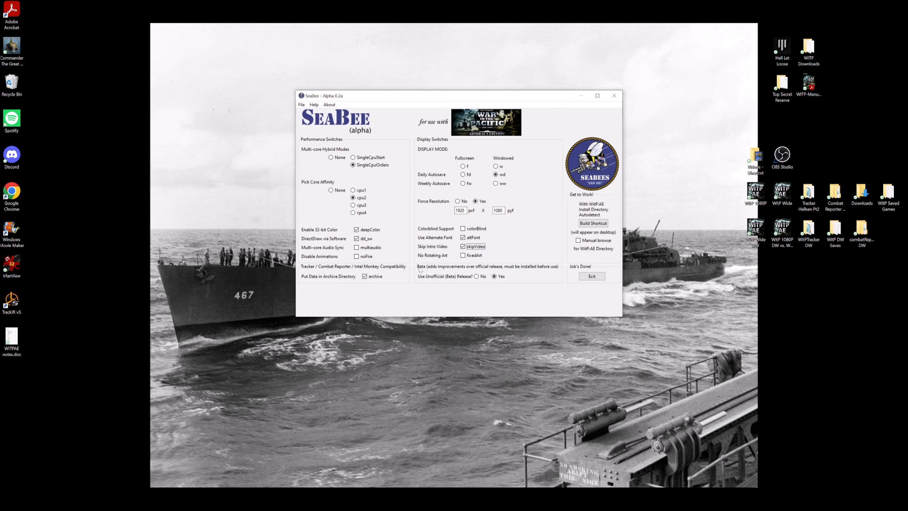
mouse_move(462, 285)
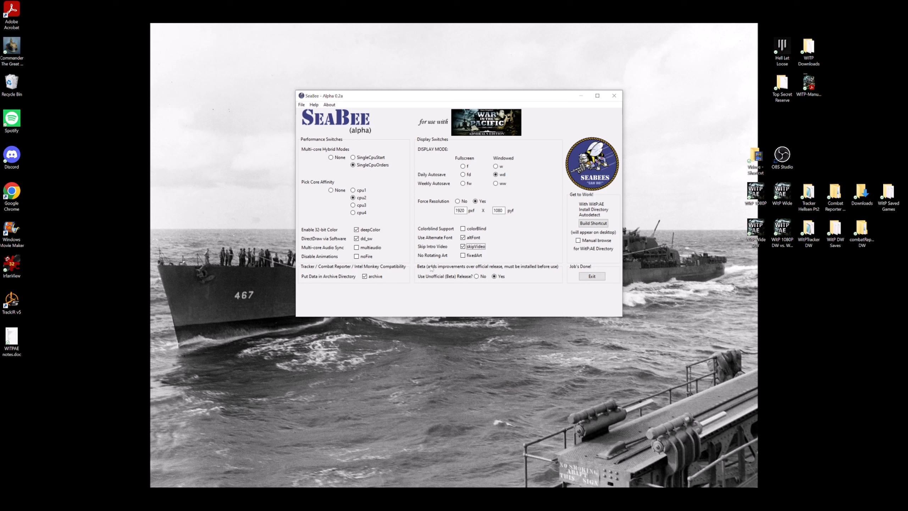
mouse_move(508, 287)
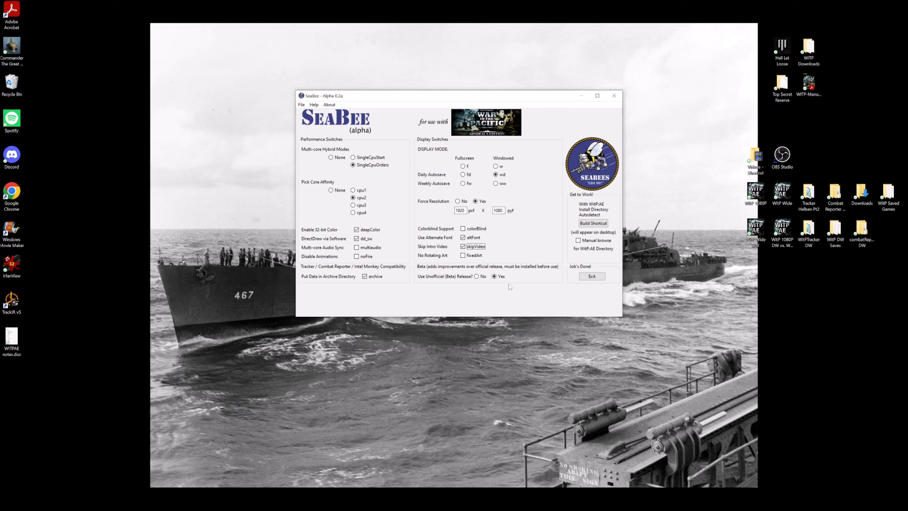
mouse_move(499, 296)
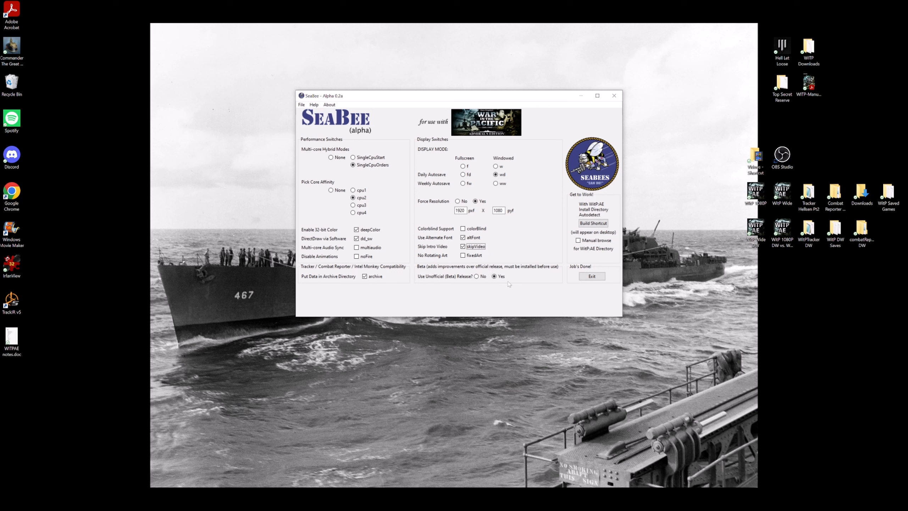
mouse_move(430, 271)
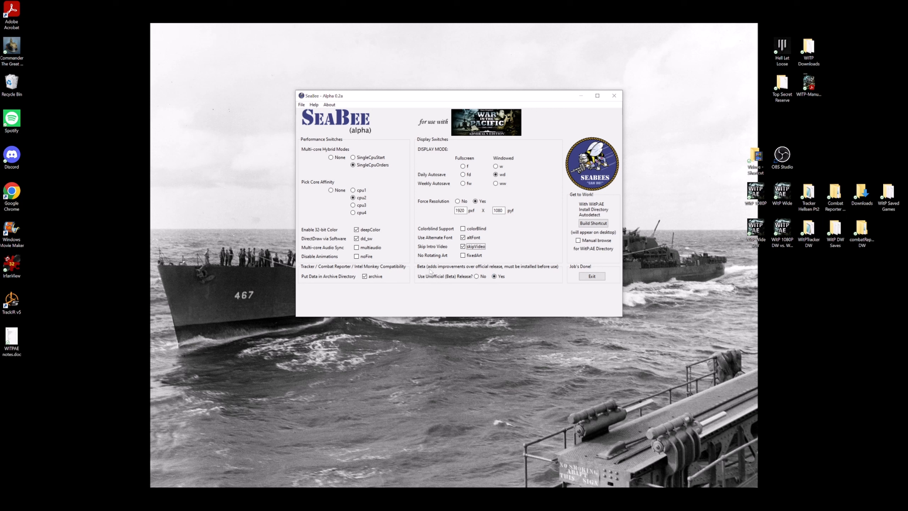
mouse_move(532, 280)
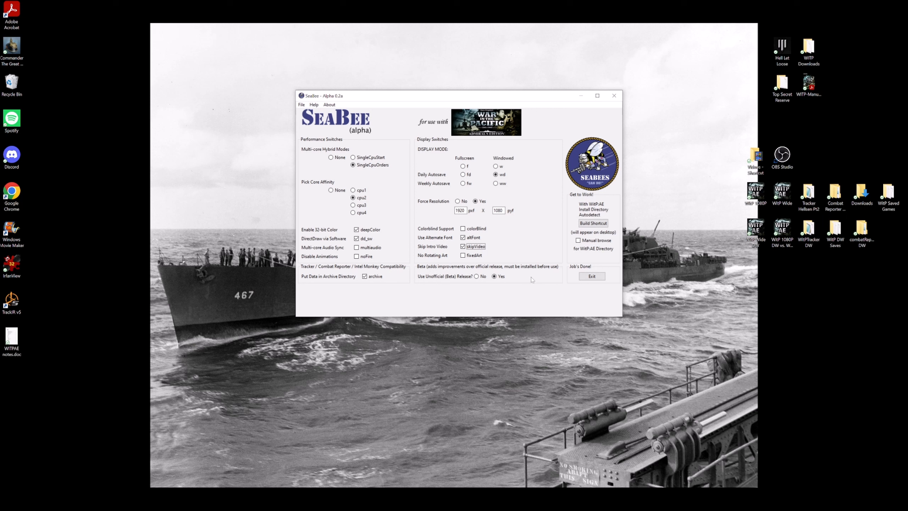
mouse_move(484, 285)
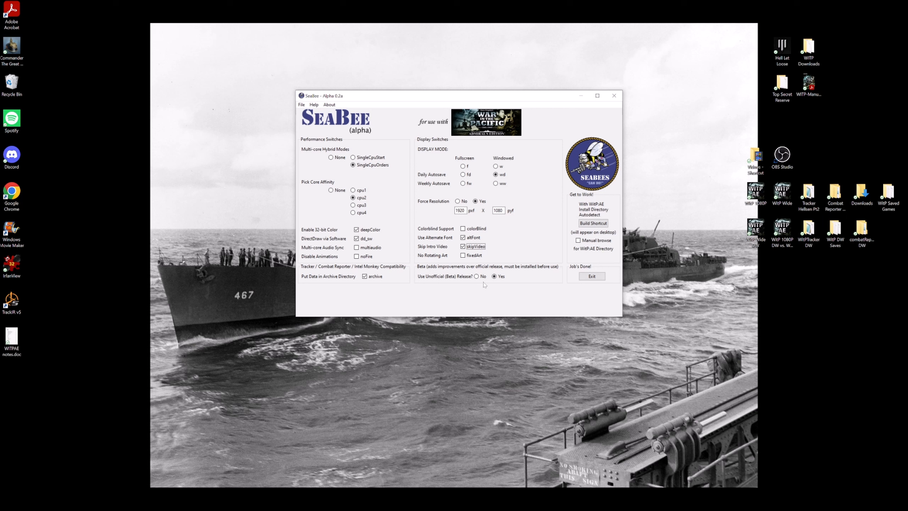
mouse_move(522, 291)
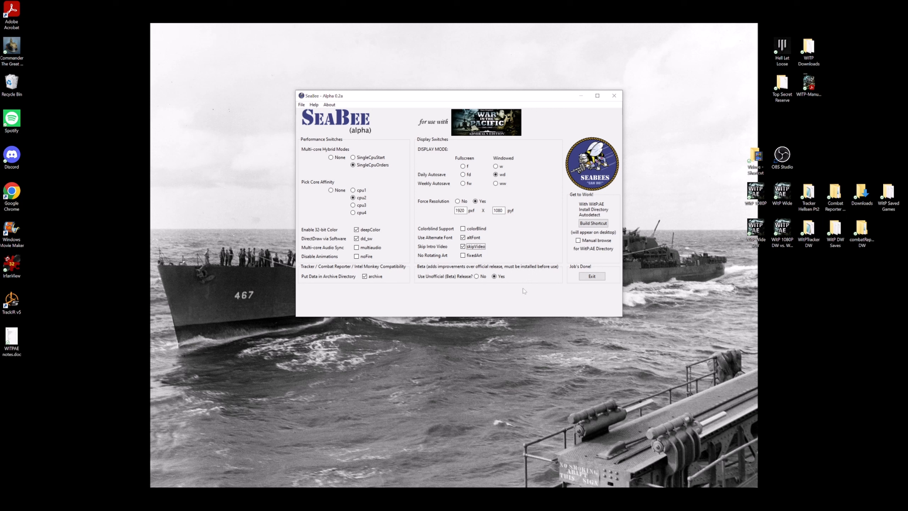
mouse_move(527, 275)
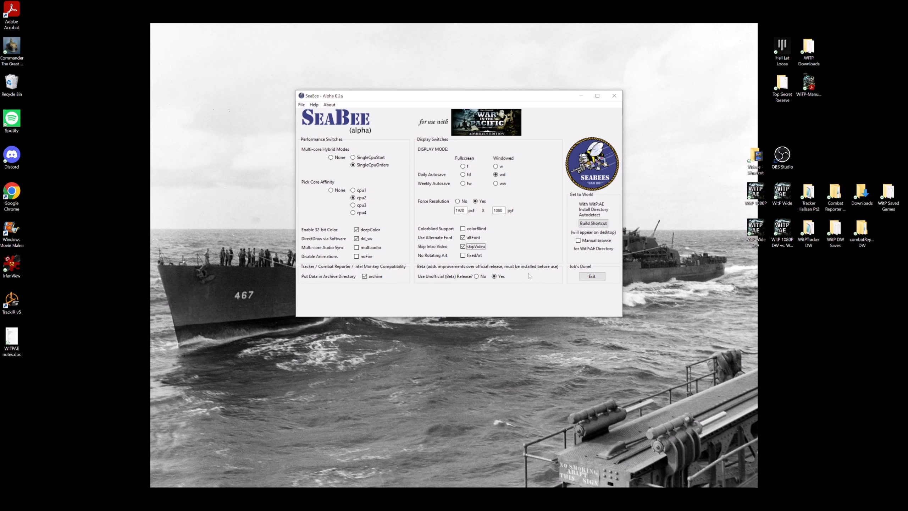
mouse_move(502, 285)
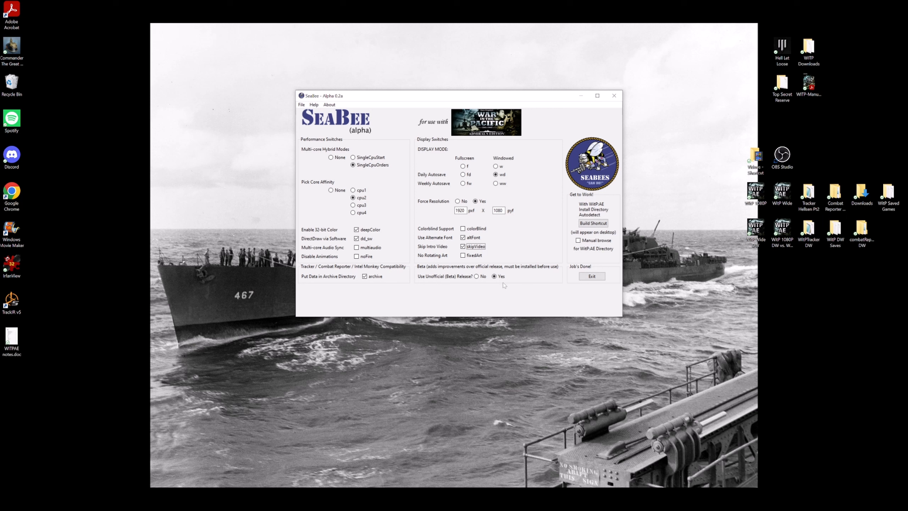
mouse_move(502, 285)
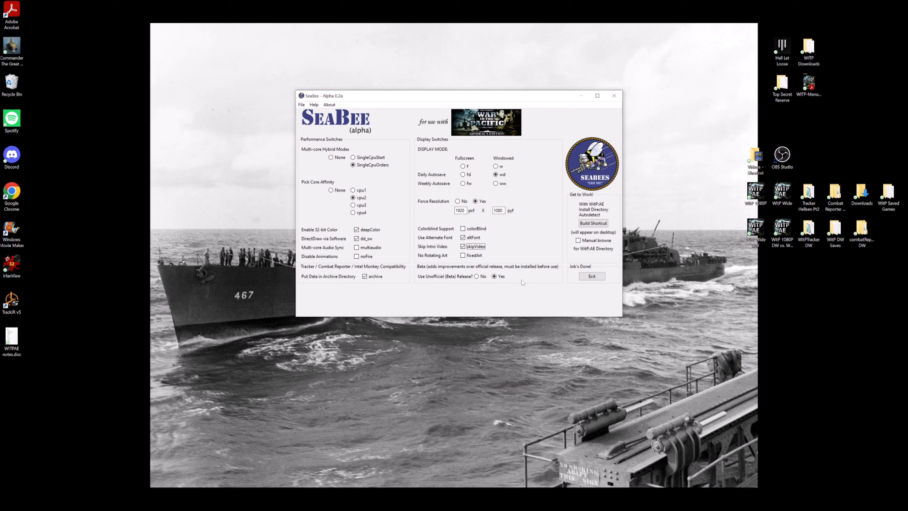
mouse_move(605, 239)
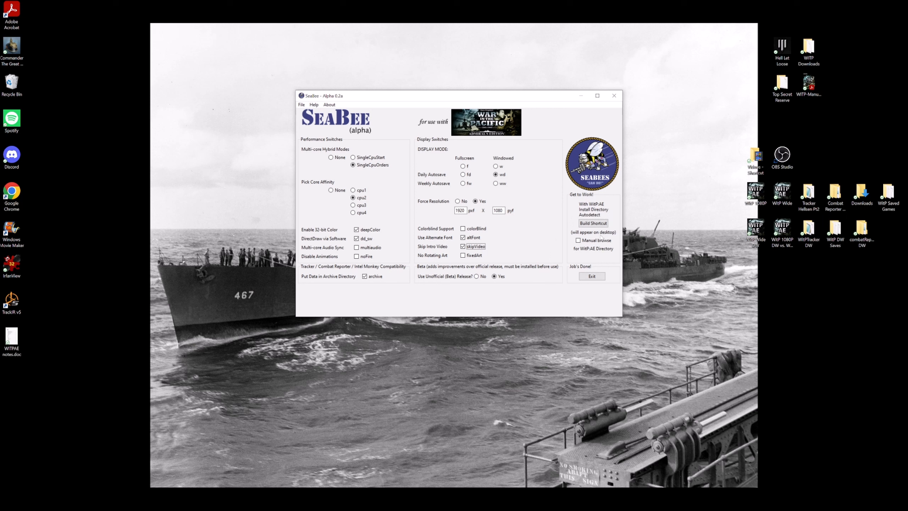
mouse_move(592, 223)
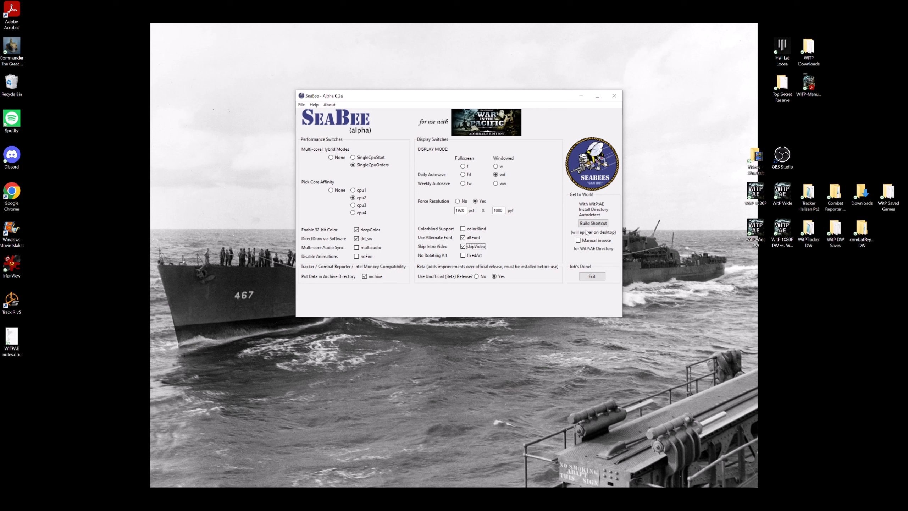
mouse_move(577, 240)
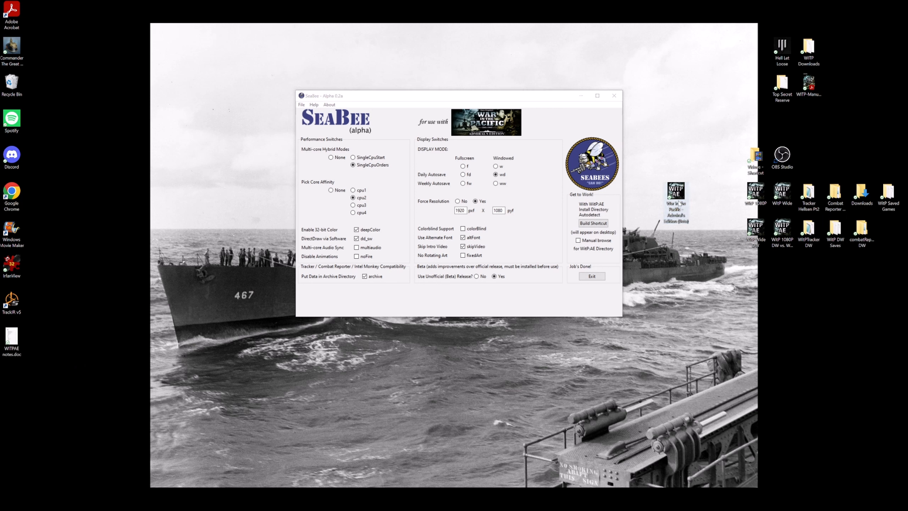
mouse_move(689, 245)
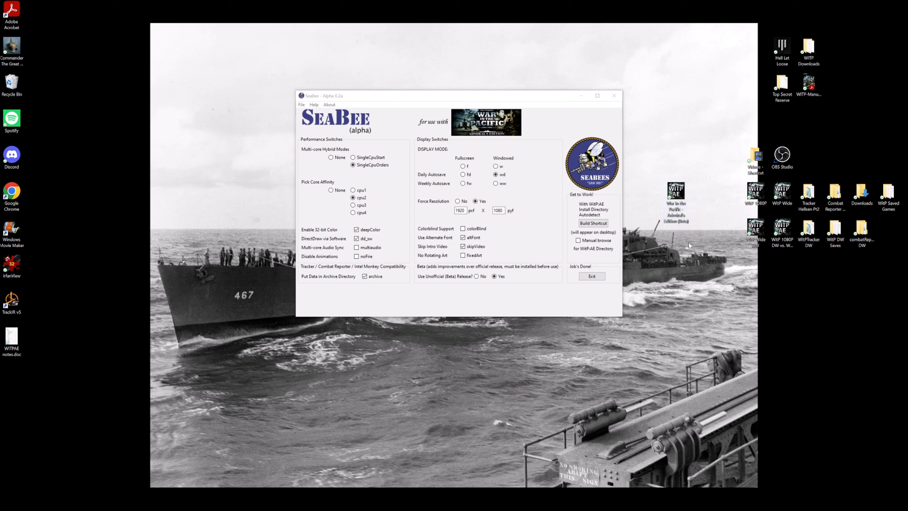
mouse_move(675, 194)
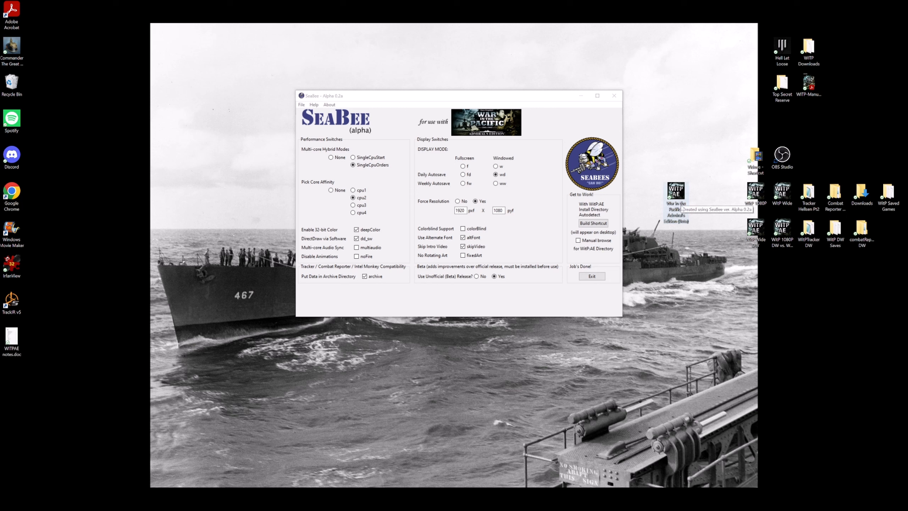
right_click(674, 191)
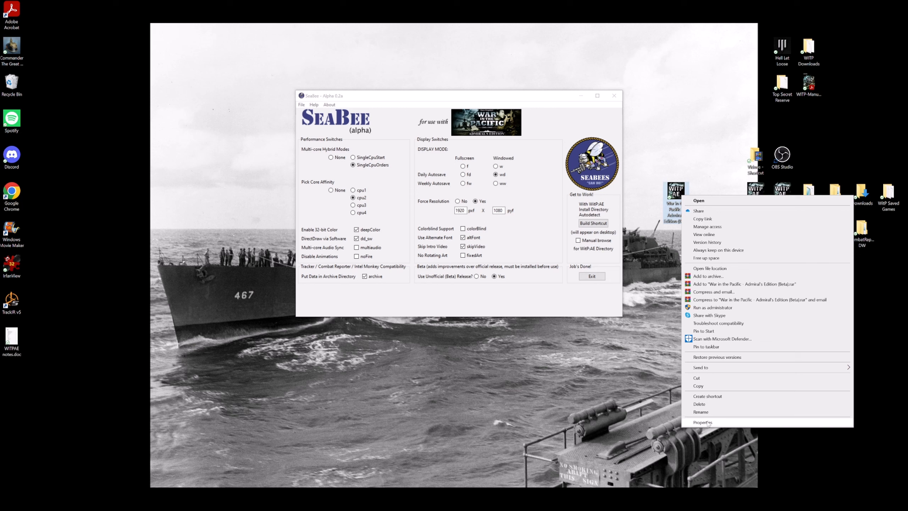
left_click(702, 421)
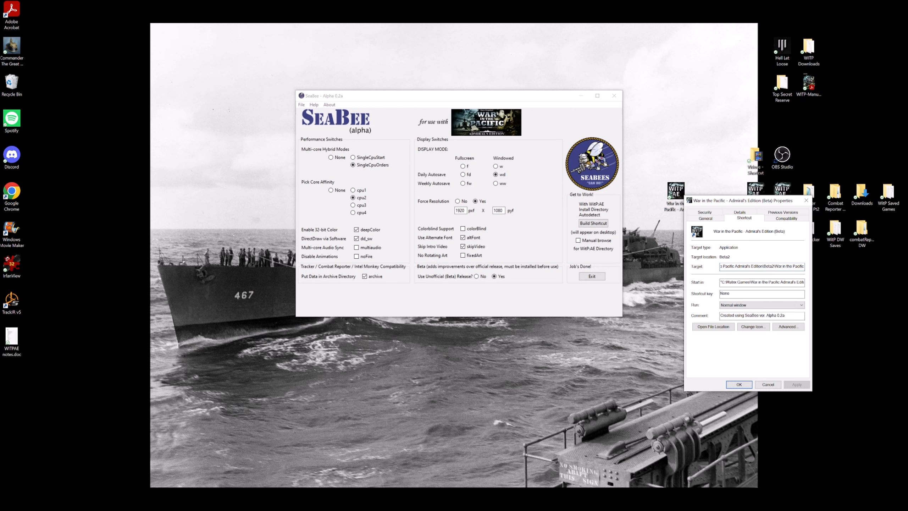
double_click(767, 266)
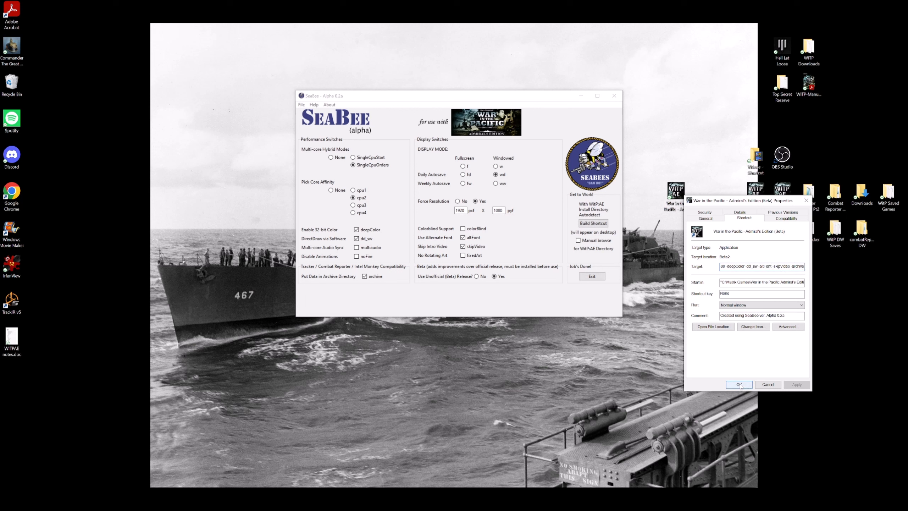
left_click(739, 383)
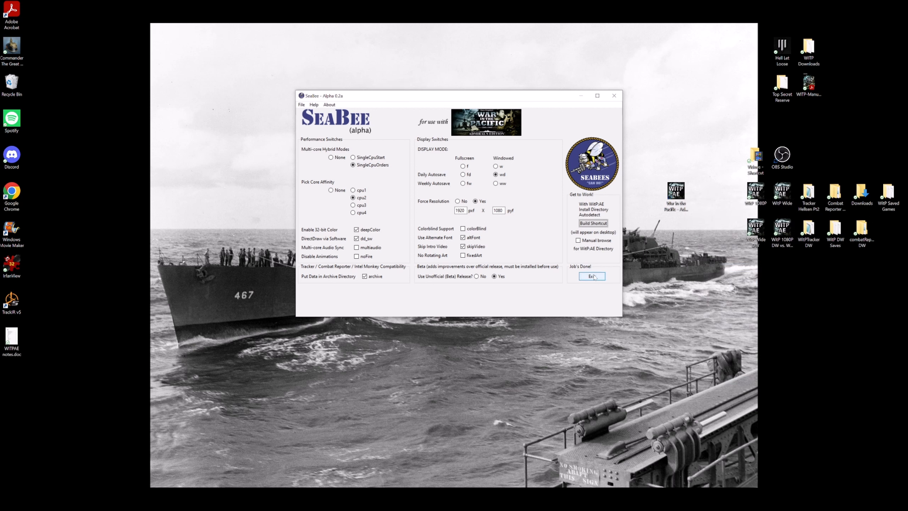
mouse_move(592, 276)
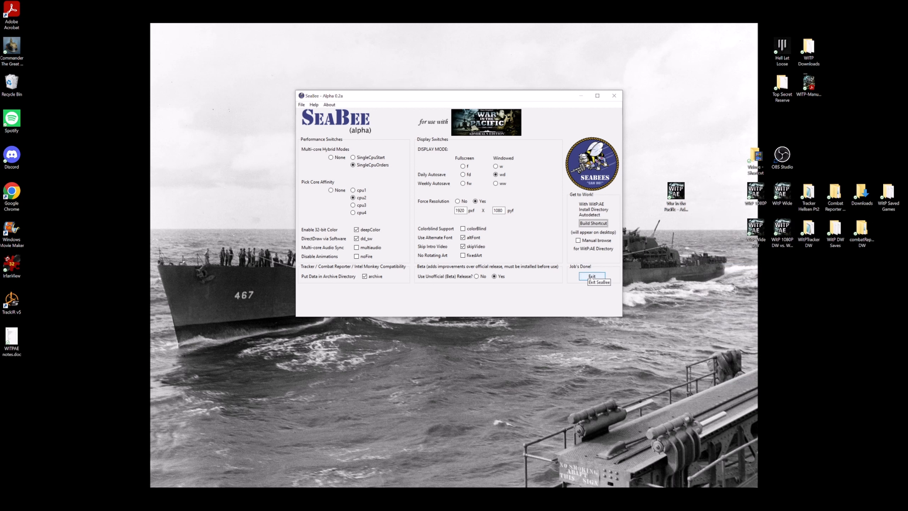
- Exit SeaBee now that the launcher shortcut has been built
left_click(591, 275)
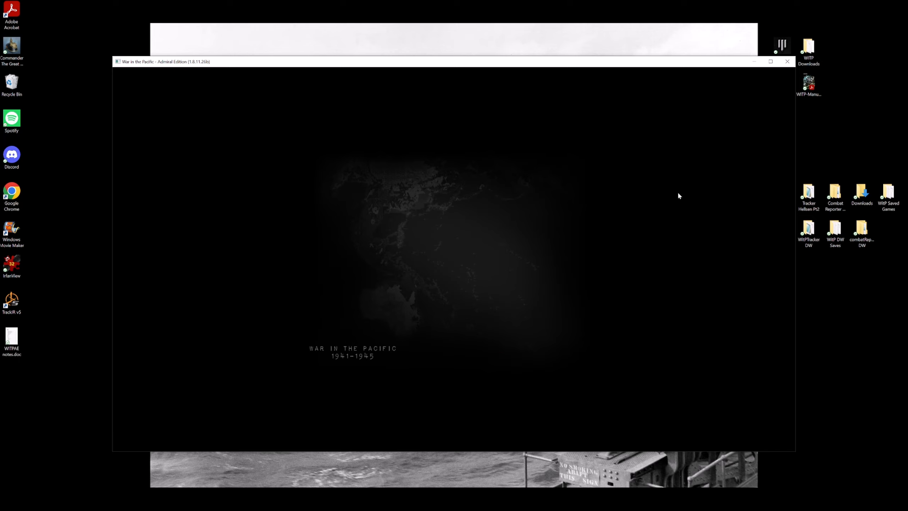
mouse_move(219, 328)
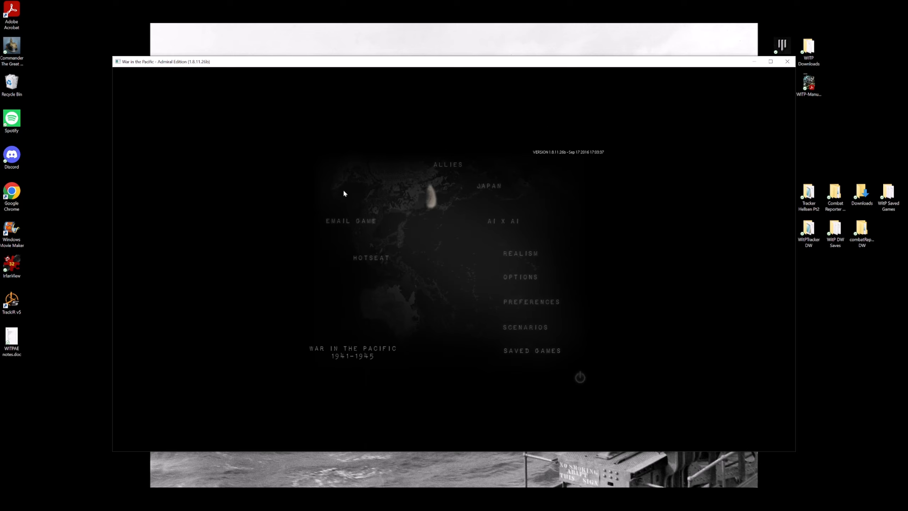
mouse_move(390, 348)
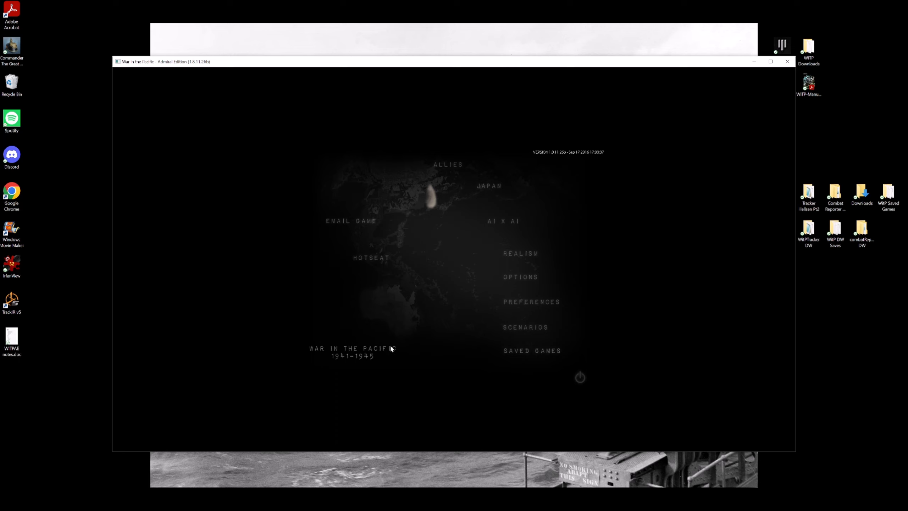
mouse_move(341, 465)
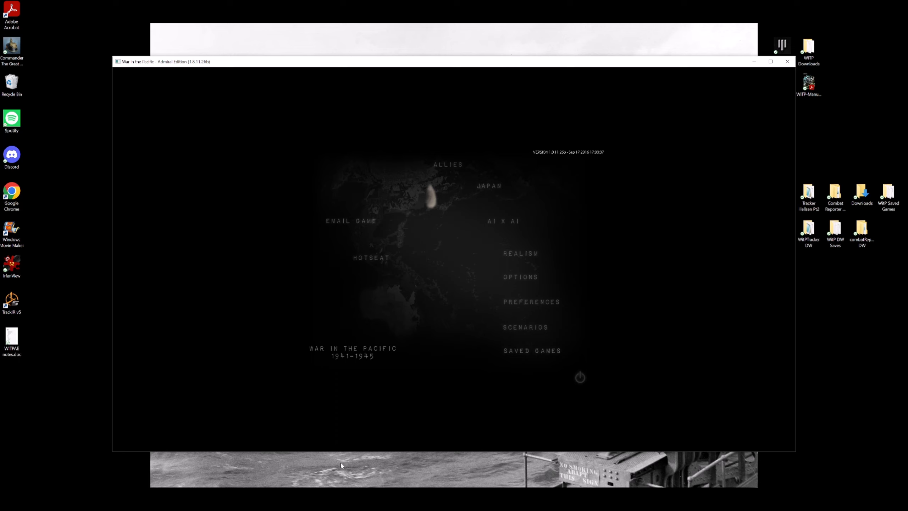
mouse_move(250, 265)
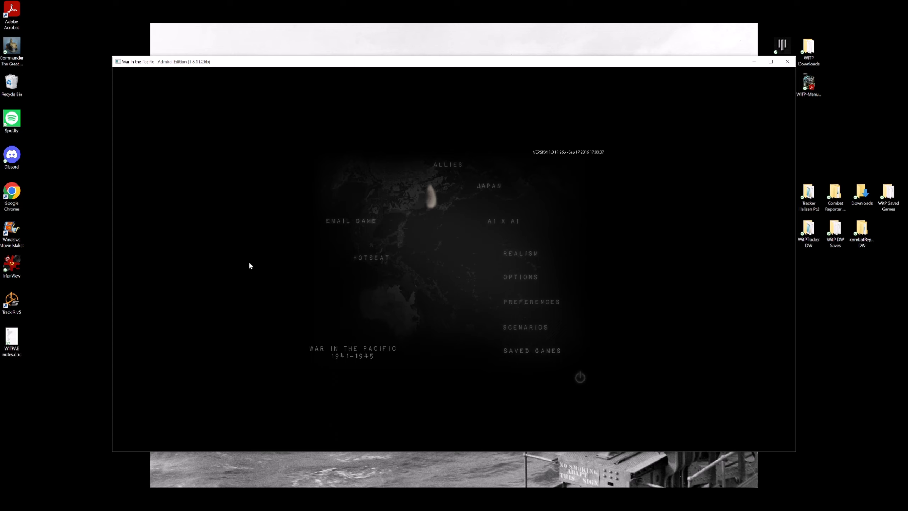
mouse_move(81, 406)
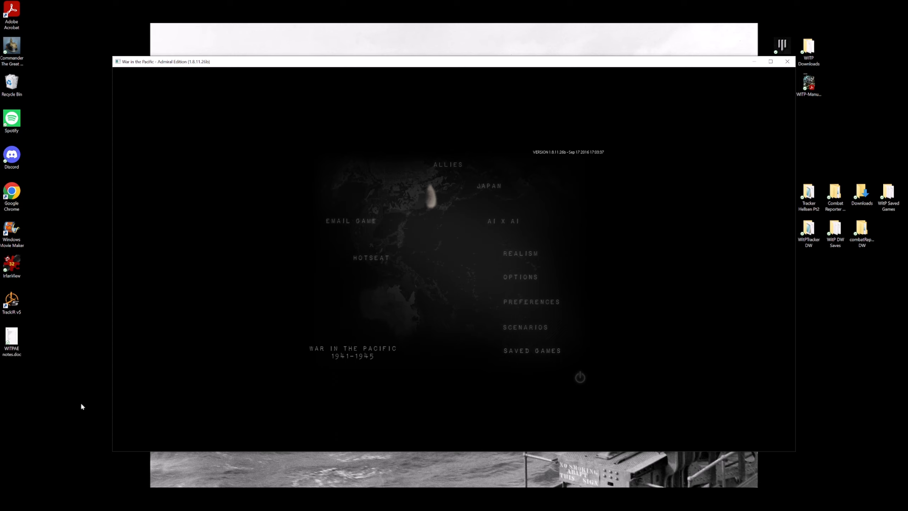
mouse_move(123, 197)
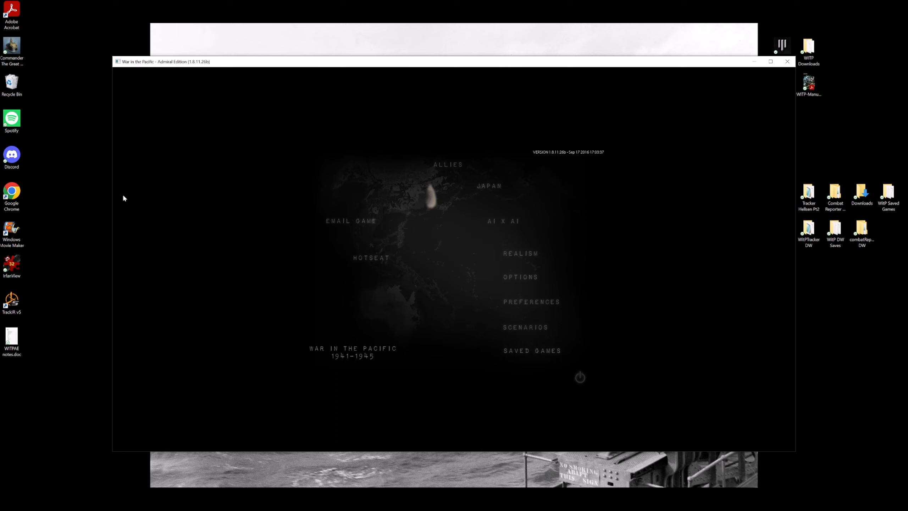
mouse_move(564, 53)
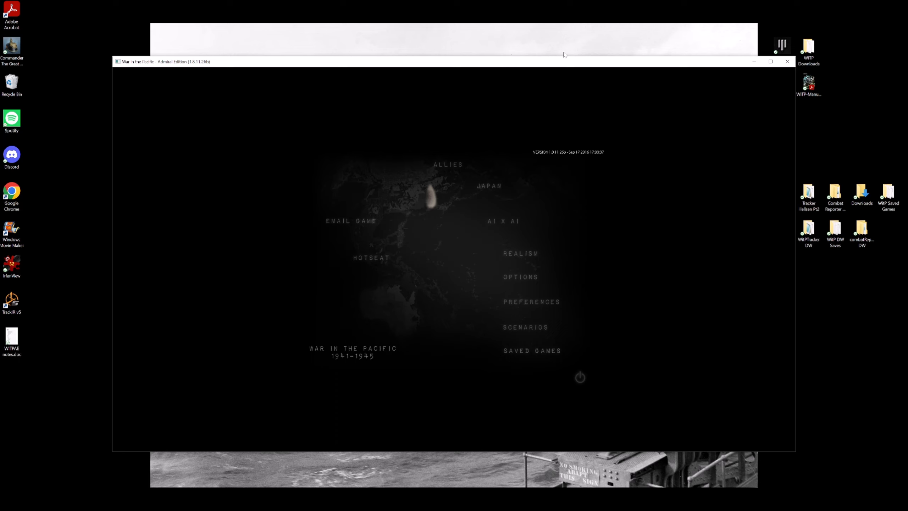
mouse_move(758, 225)
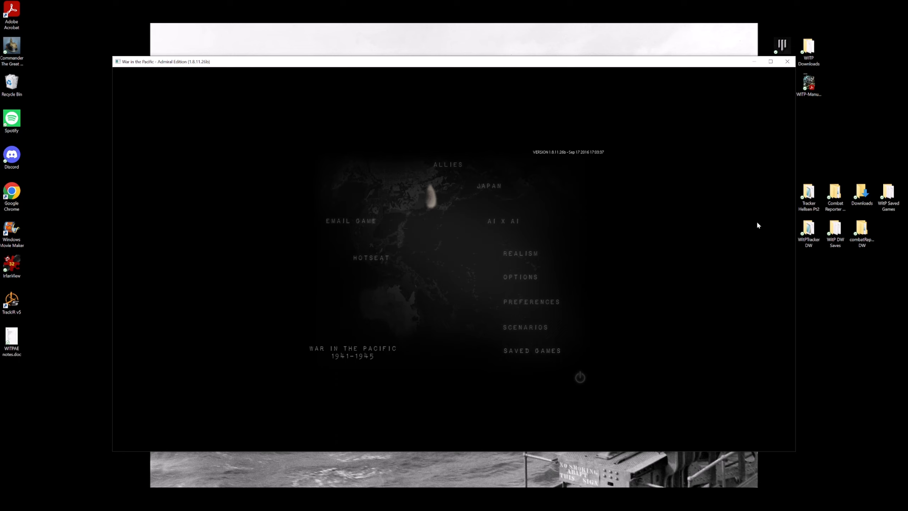
mouse_move(390, 10)
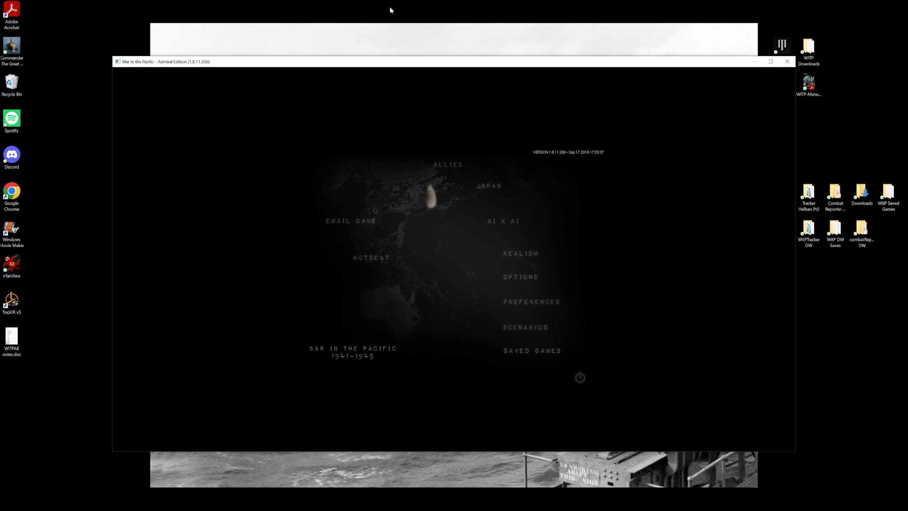
mouse_move(61, 296)
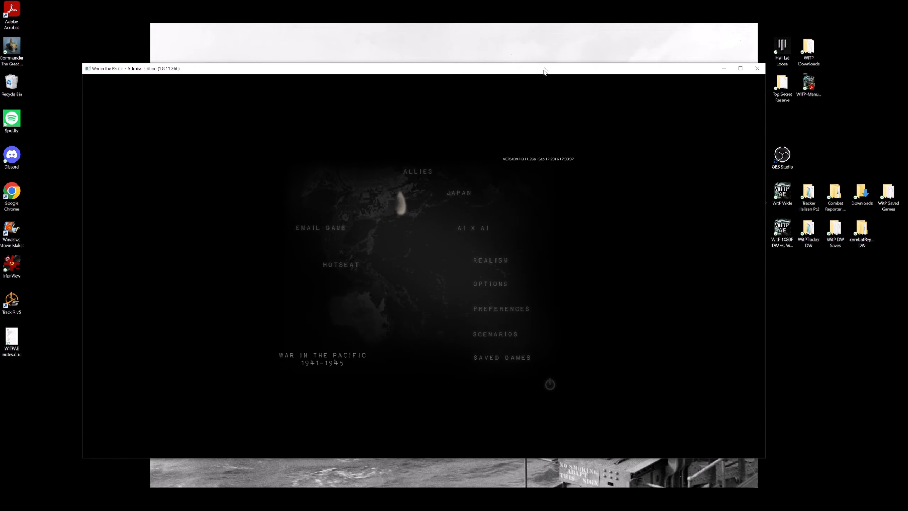
- Load the second scenario from the list to view the Hawaii map at the current window size
left_click(494, 333)
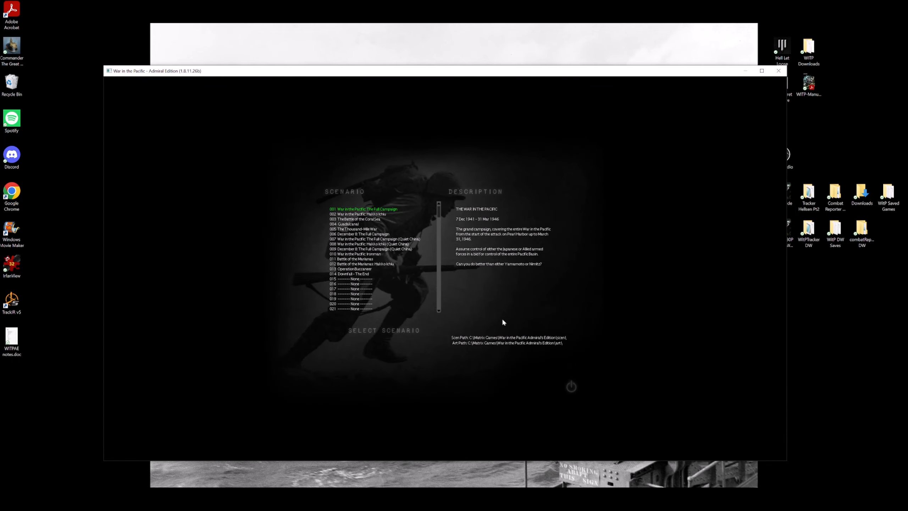
left_click(357, 213)
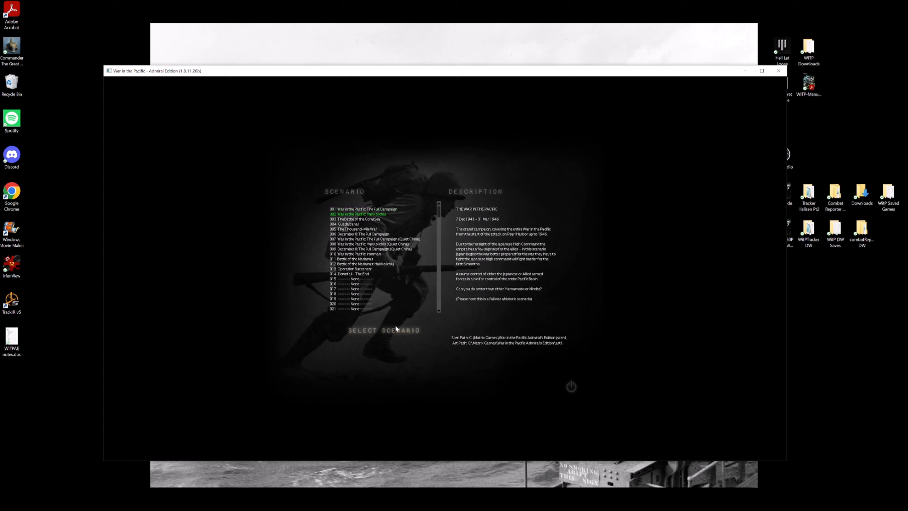
left_click(384, 330)
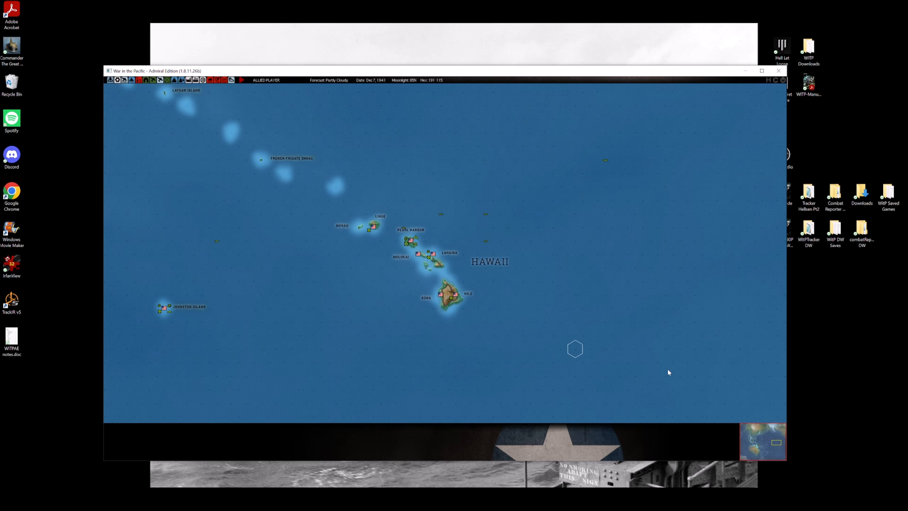
mouse_move(703, 463)
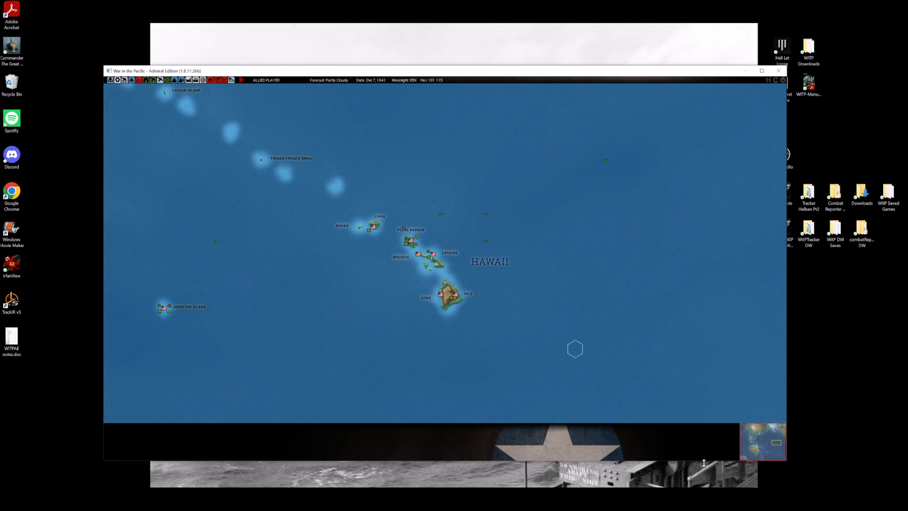
mouse_move(733, 100)
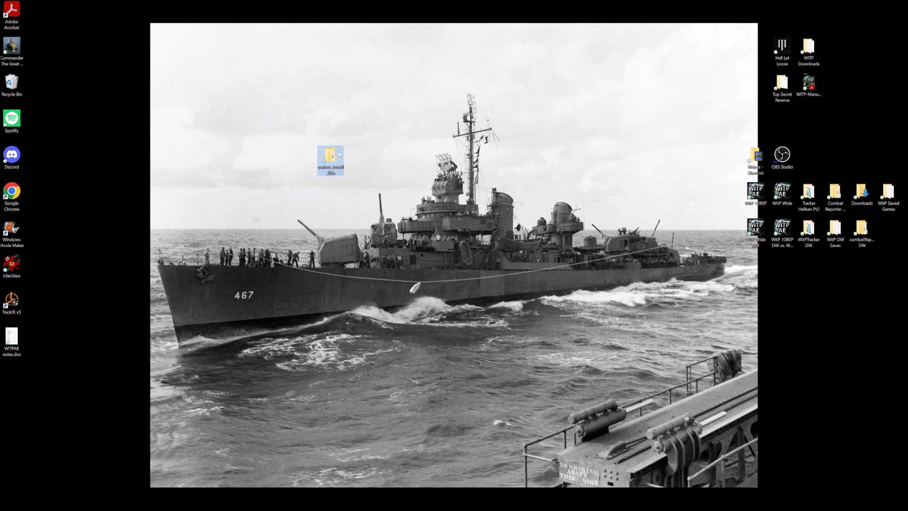
- Relaunch SeaBee with cpu2 affinity, windowed wd mode and forced 2500 x 1300 resolution, build the shortcut and close
double_click(330, 156)
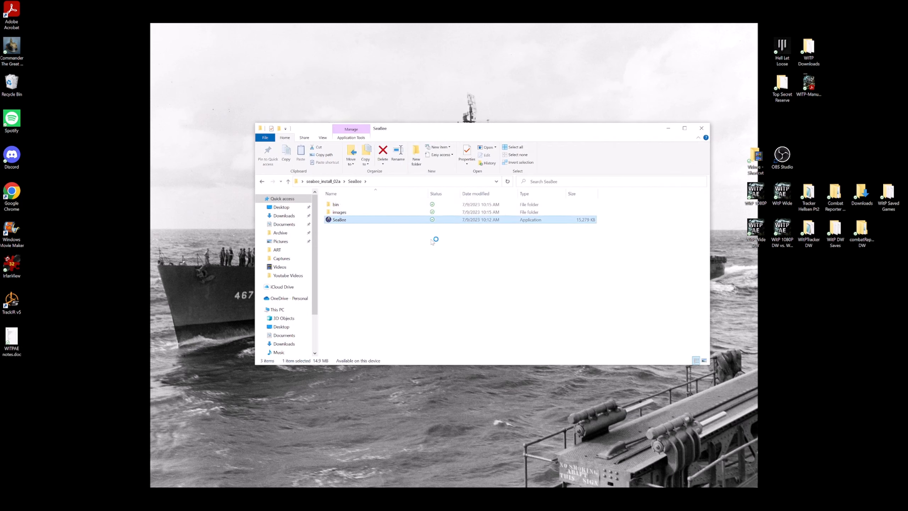
double_click(339, 220)
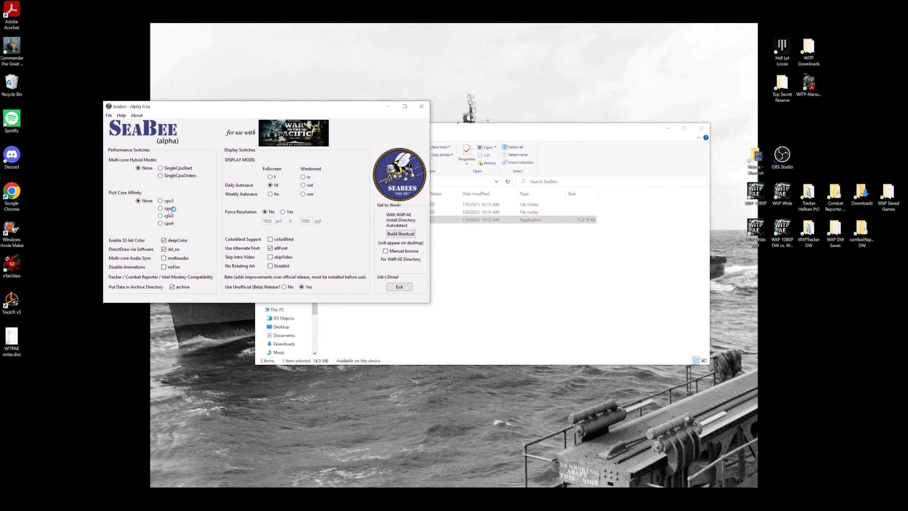
left_click(160, 175)
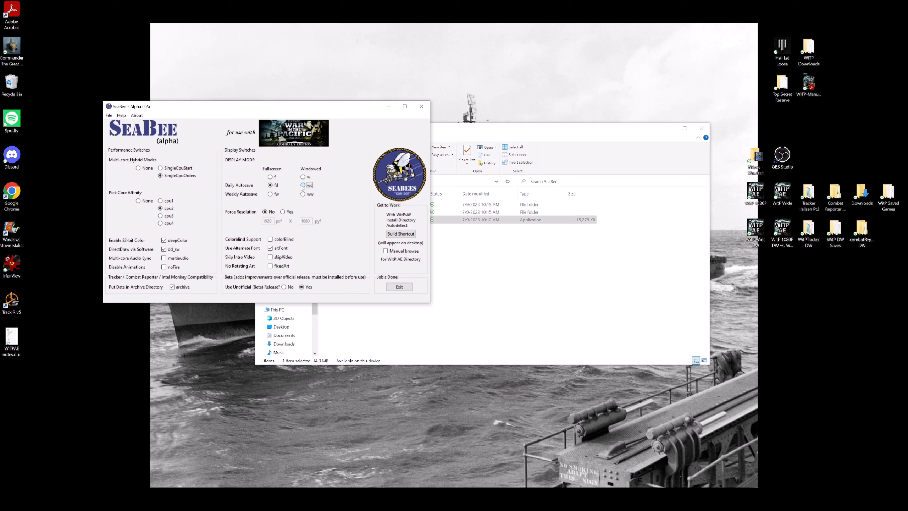
left_click(283, 211)
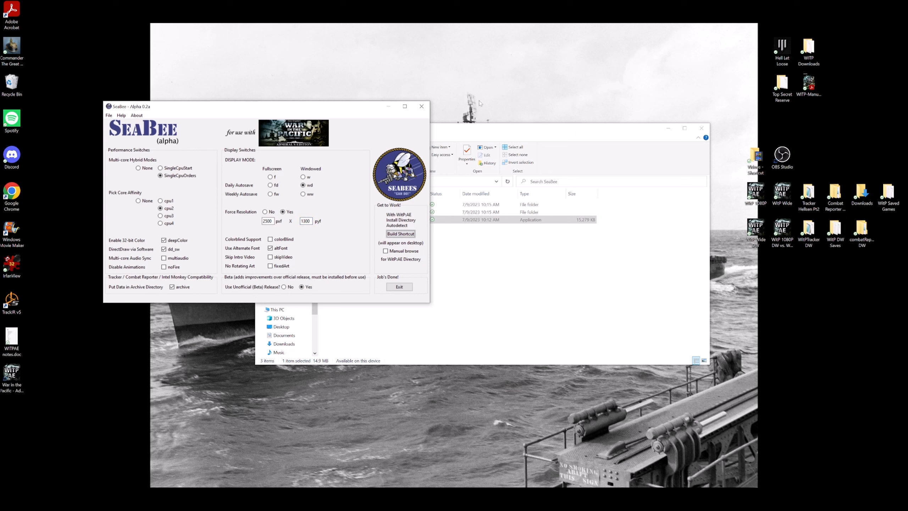
mouse_move(422, 106)
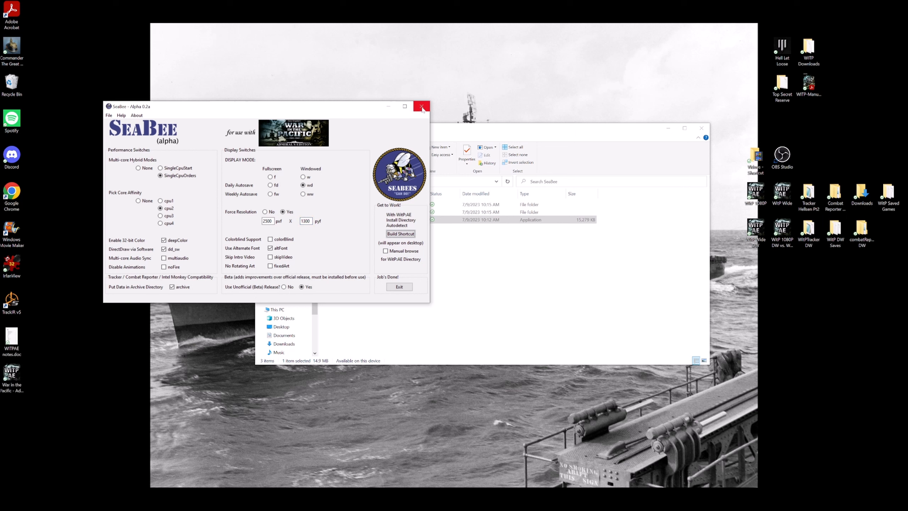
left_click(421, 108)
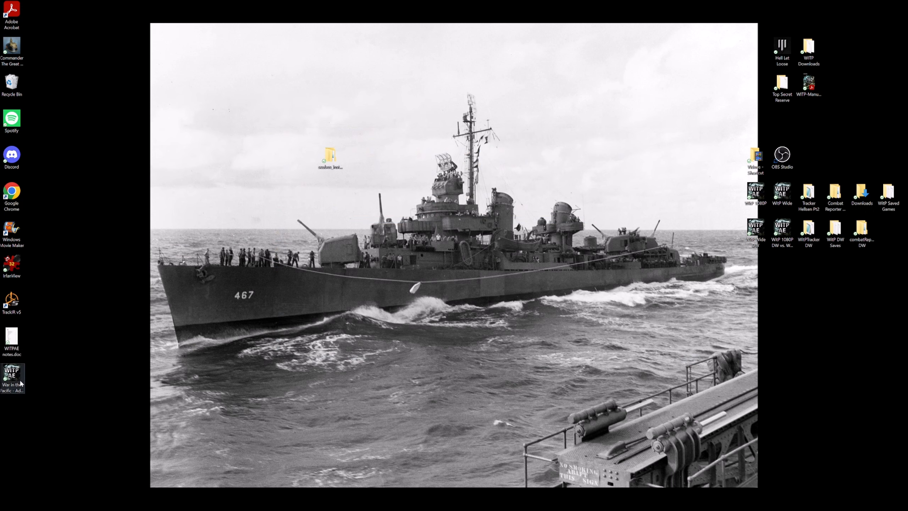
- Review the new shortcut's Target launch command in Properties and cancel without changes
right_click(648, 191)
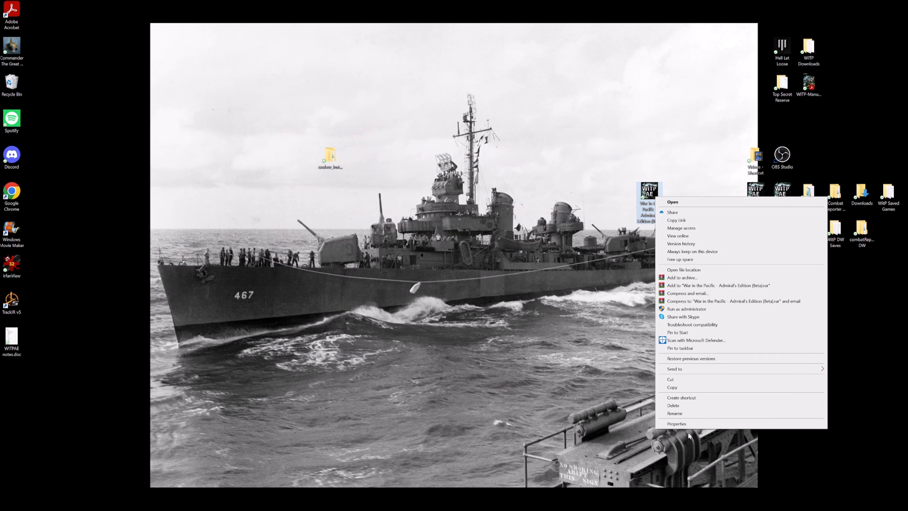
left_click(676, 423)
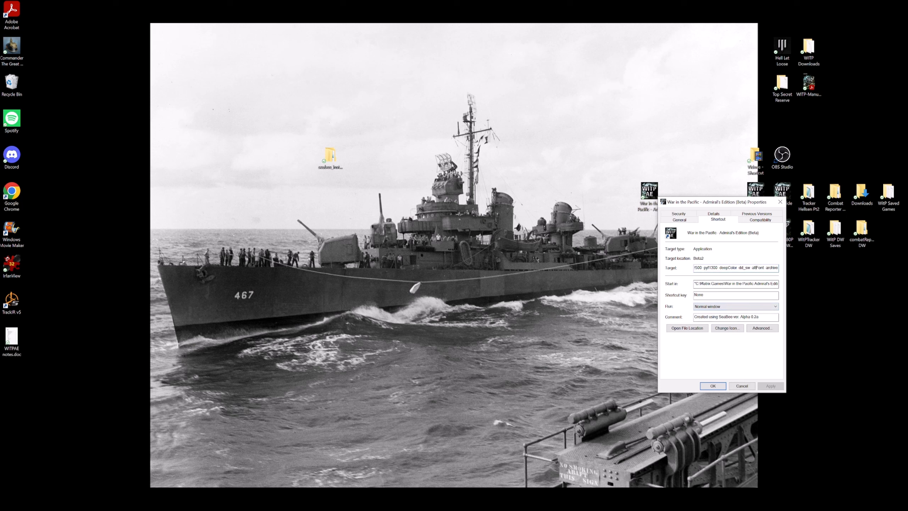
left_click(741, 385)
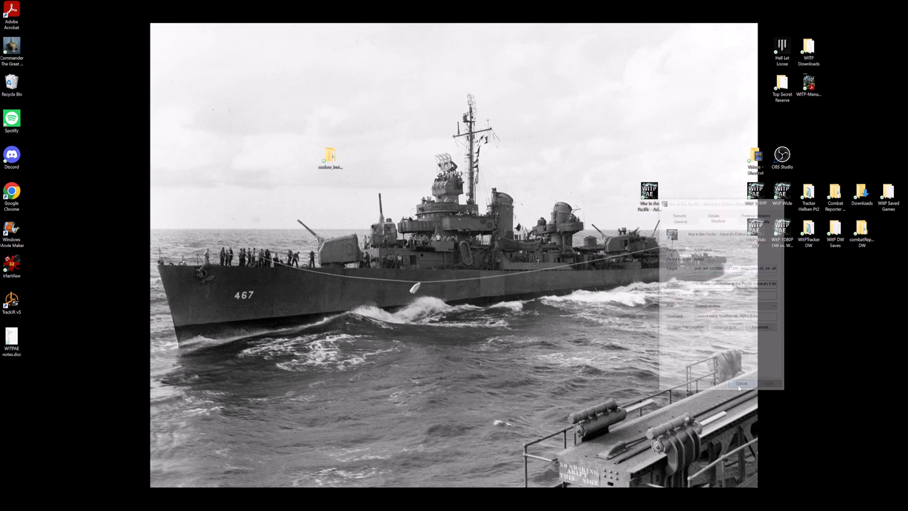
left_click(741, 383)
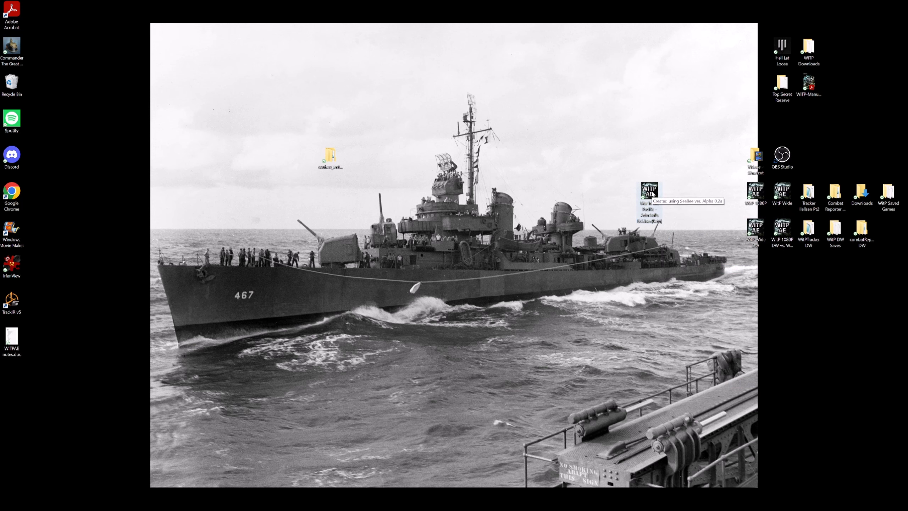
- Launch War in the Pacific from the new shortcut into the larger window
double_click(647, 190)
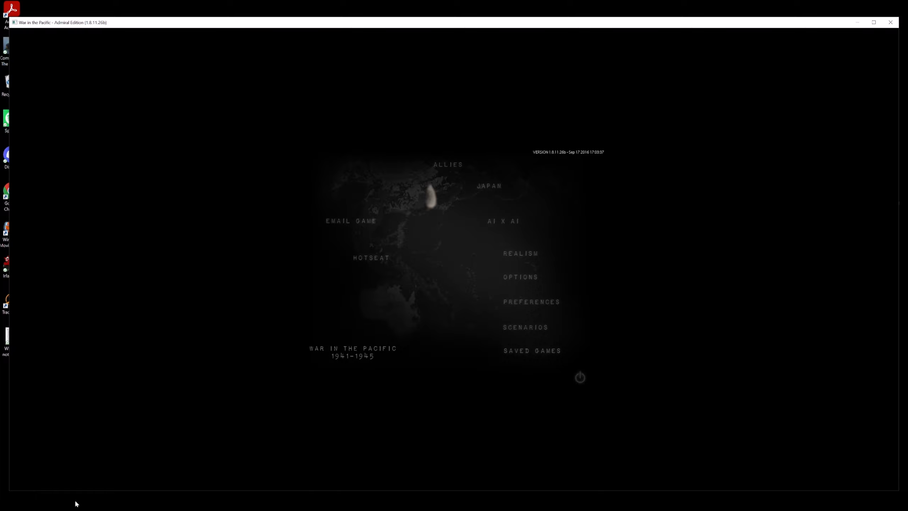
mouse_move(904, 278)
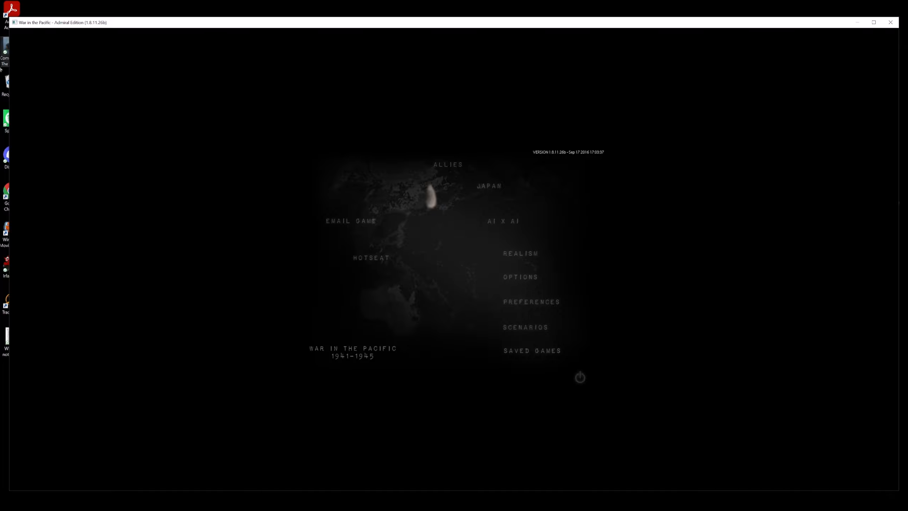
mouse_move(39, 499)
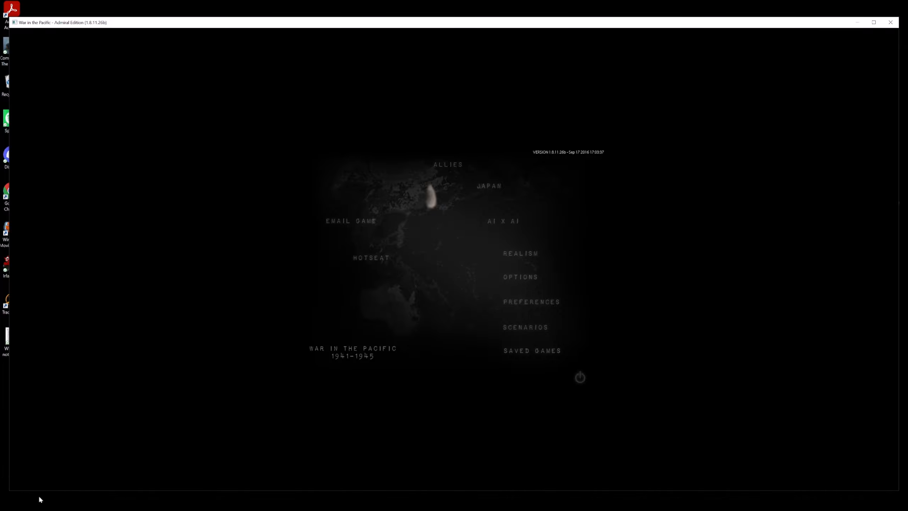
mouse_move(526, 328)
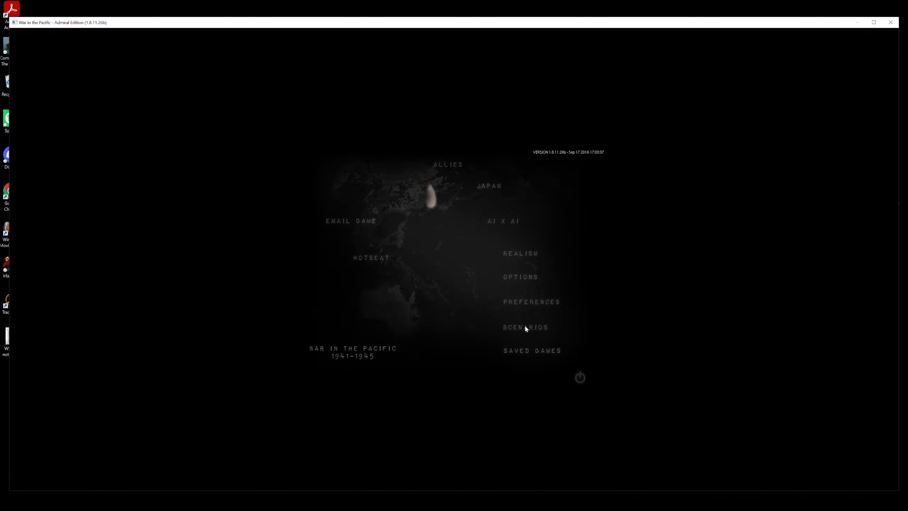
- Enter the Scenarios section to reach the Full Campaign details
left_click(525, 327)
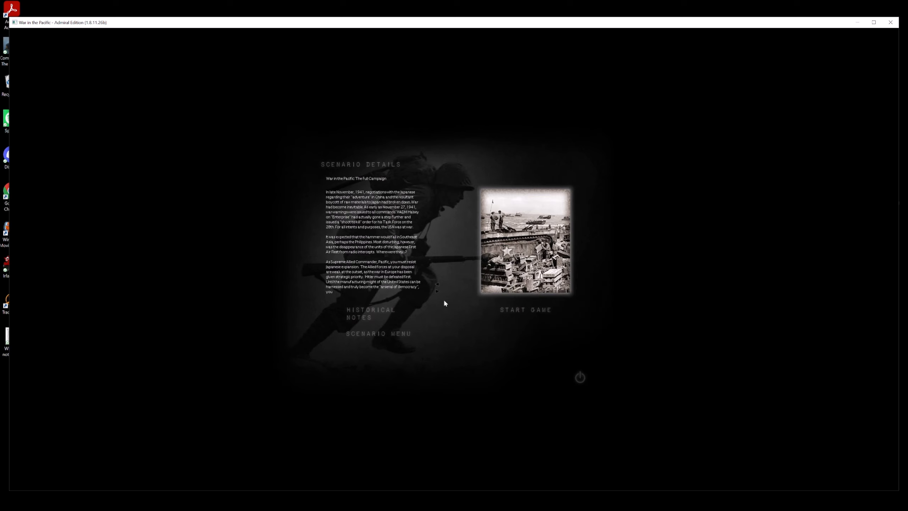
- Start the Full Campaign and scroll the Pacific map to check the enlarged resolution
left_click(524, 309)
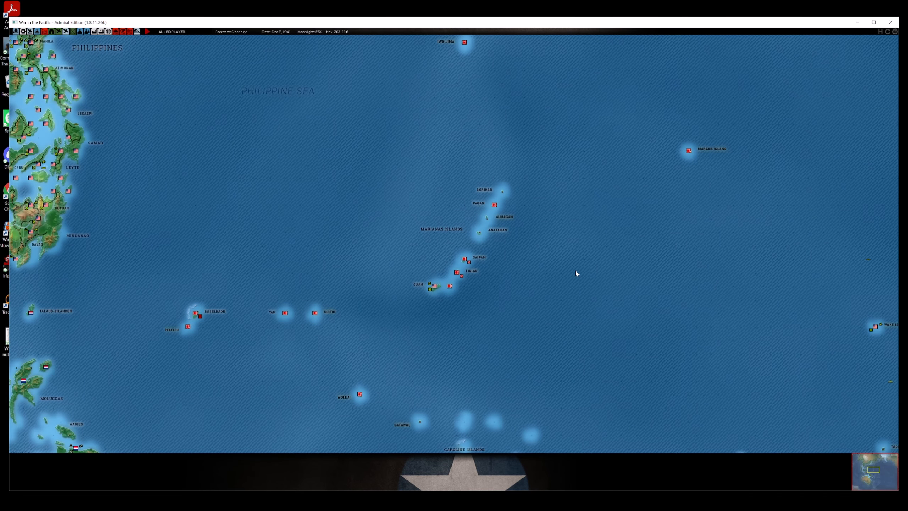
scroll("down", 3)
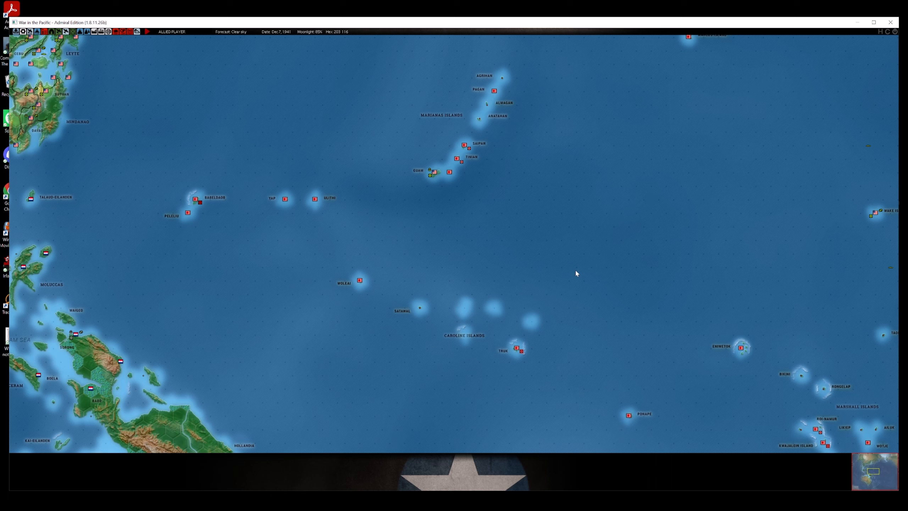